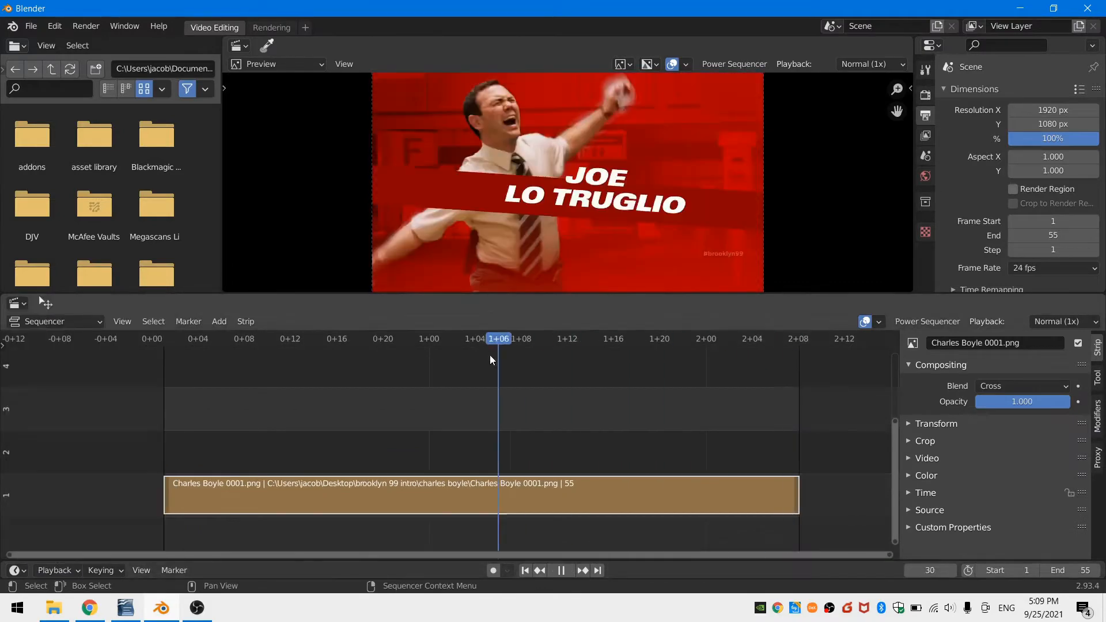
Note the 55-frame plan (20 video, 35 still) and picture elements in Writer.
click(406, 339)
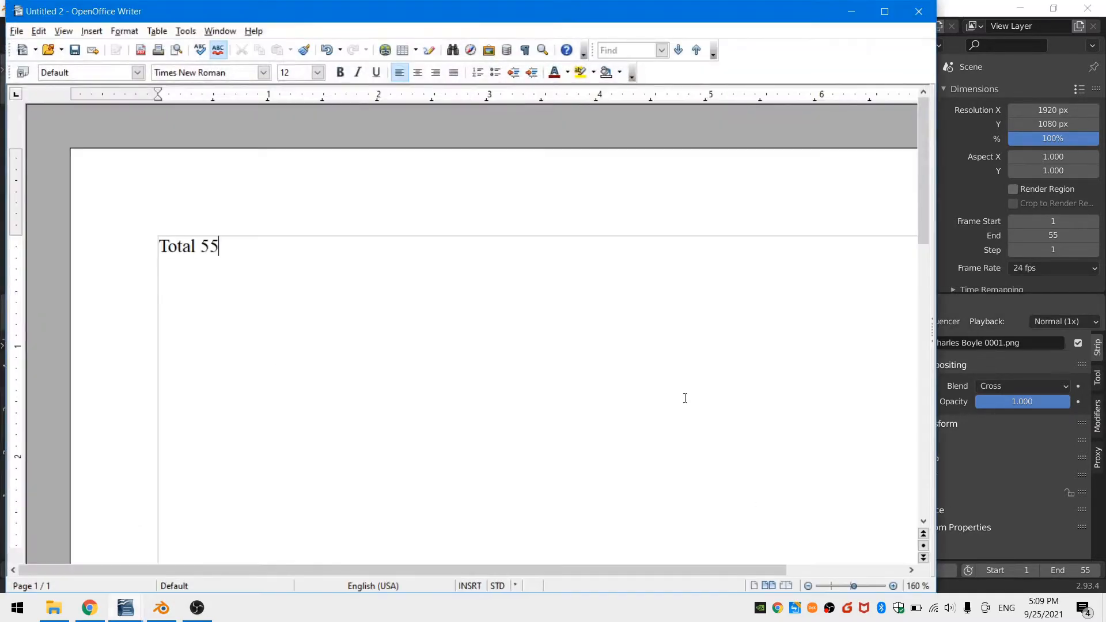
text(frames)
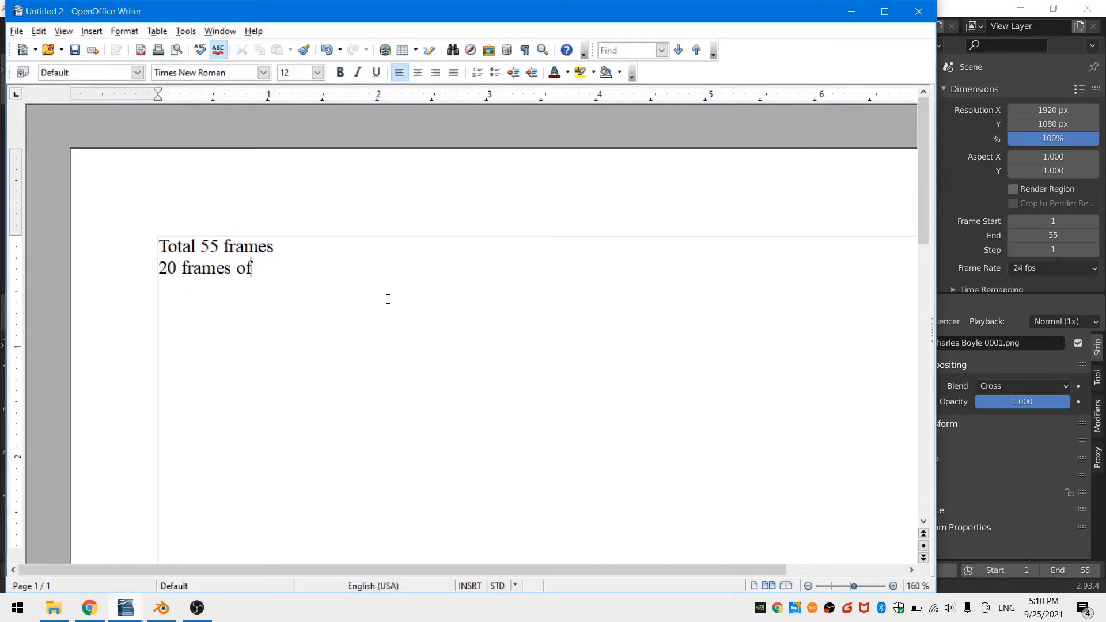
click(161, 612)
text( video)
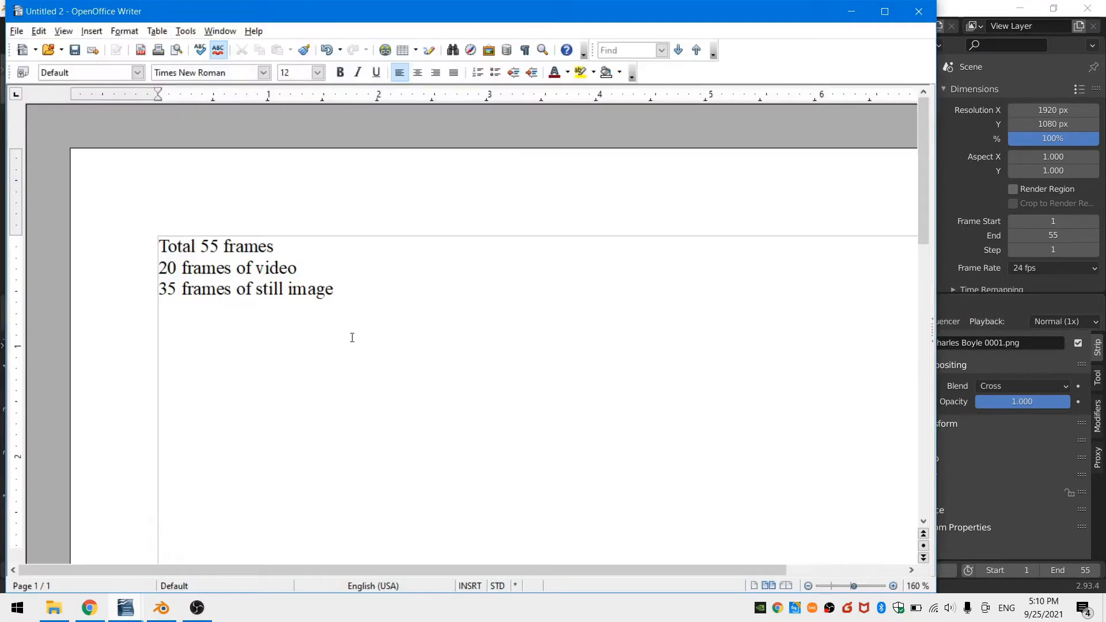
click(161, 613)
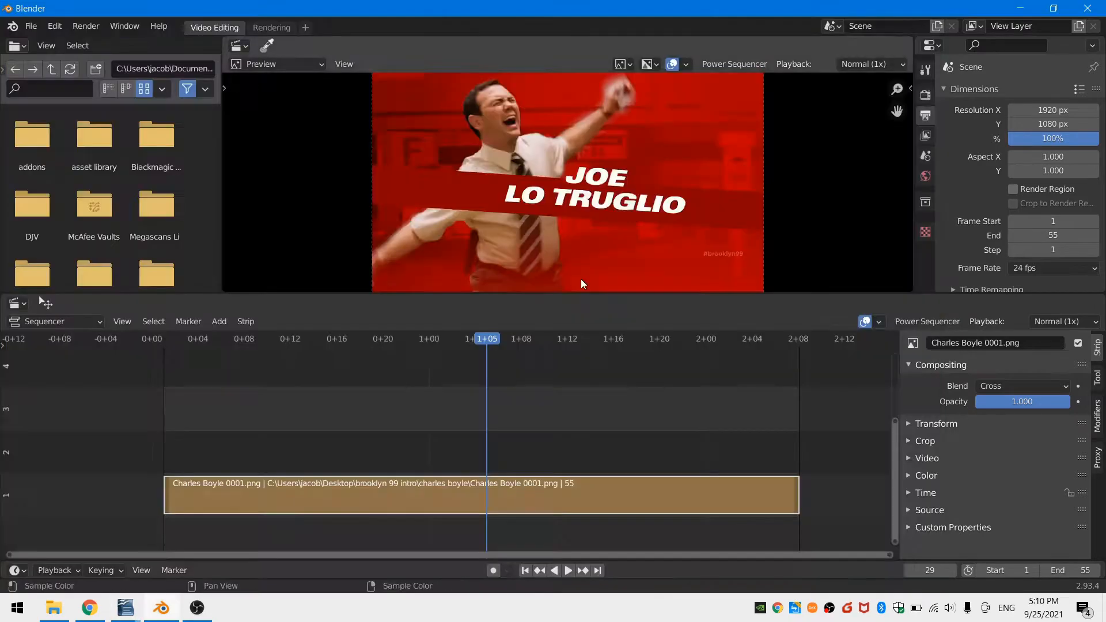
text(p)
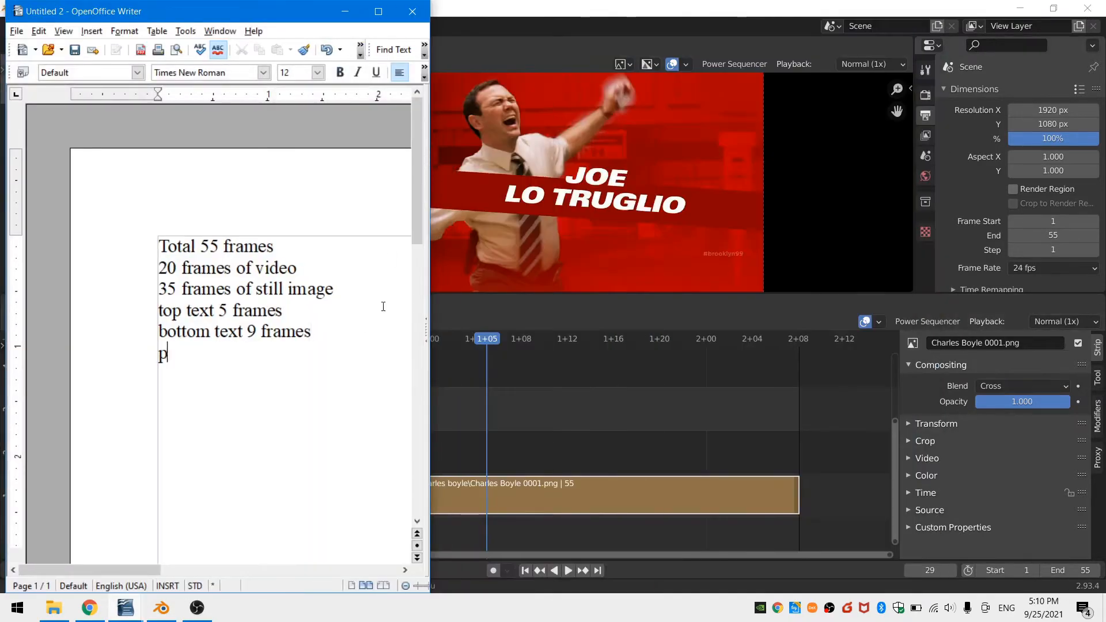
text(ic elements:)
text(text in right mid third of frame, also slant)
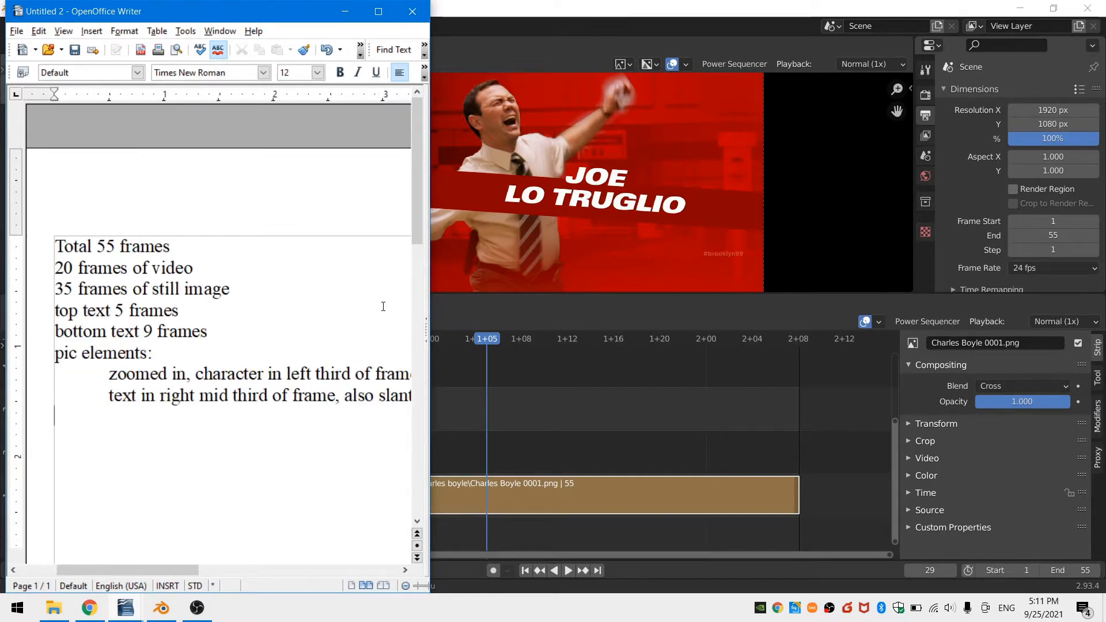
text(background changed color, foreground)
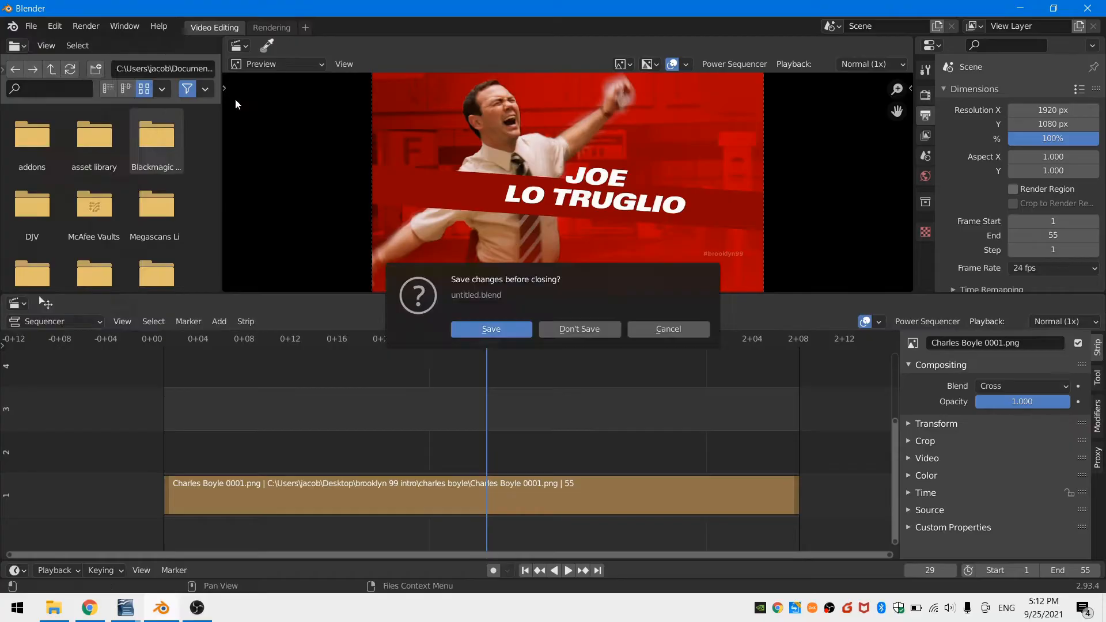
Discard the reference project's changes with Don't Save.
click(578, 329)
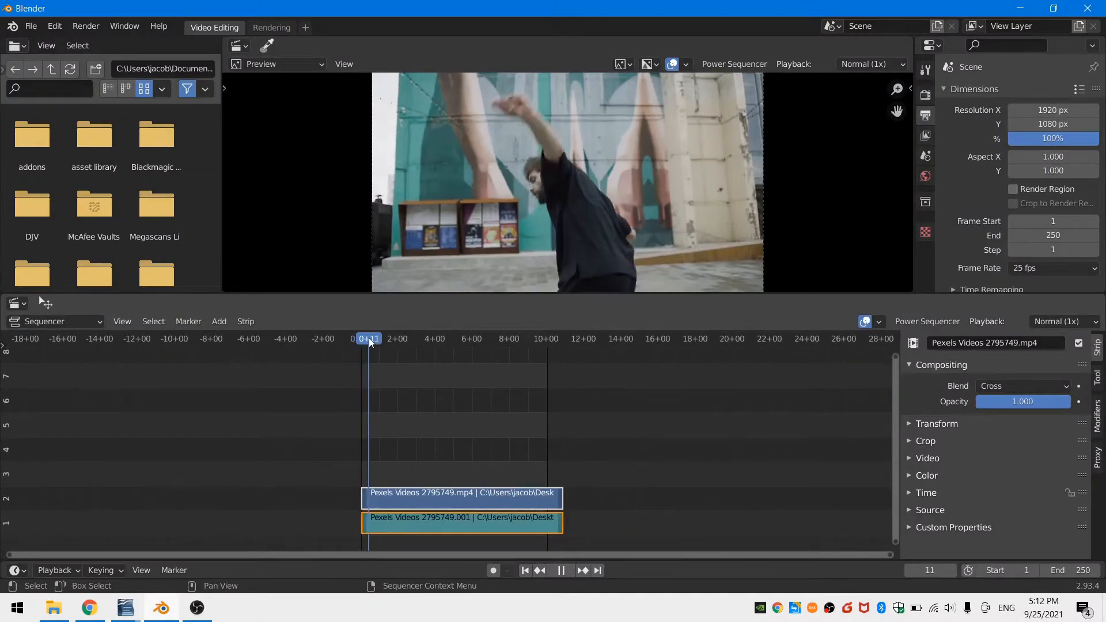
Preview the dancer clip and give it a Speed effect with factor 2.
click(487, 339)
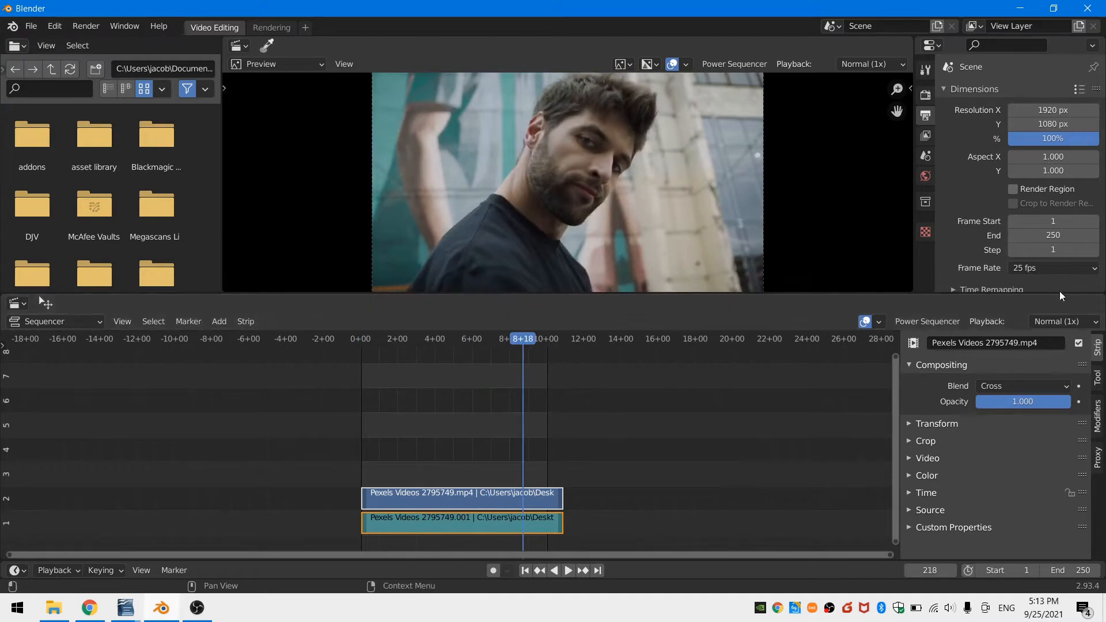
click(554, 571)
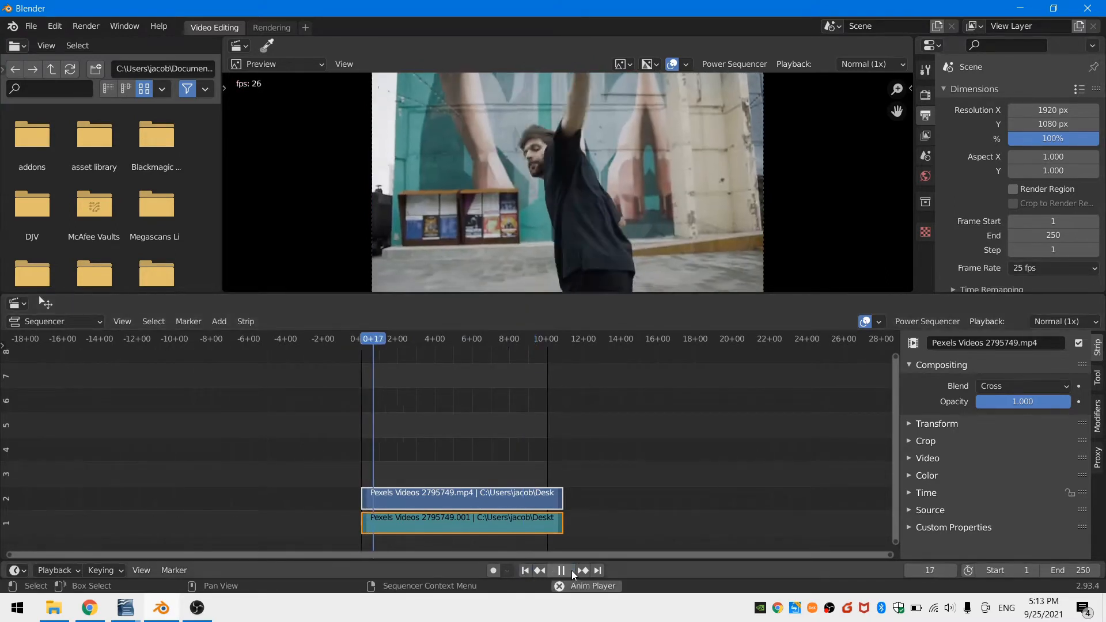
click(560, 570)
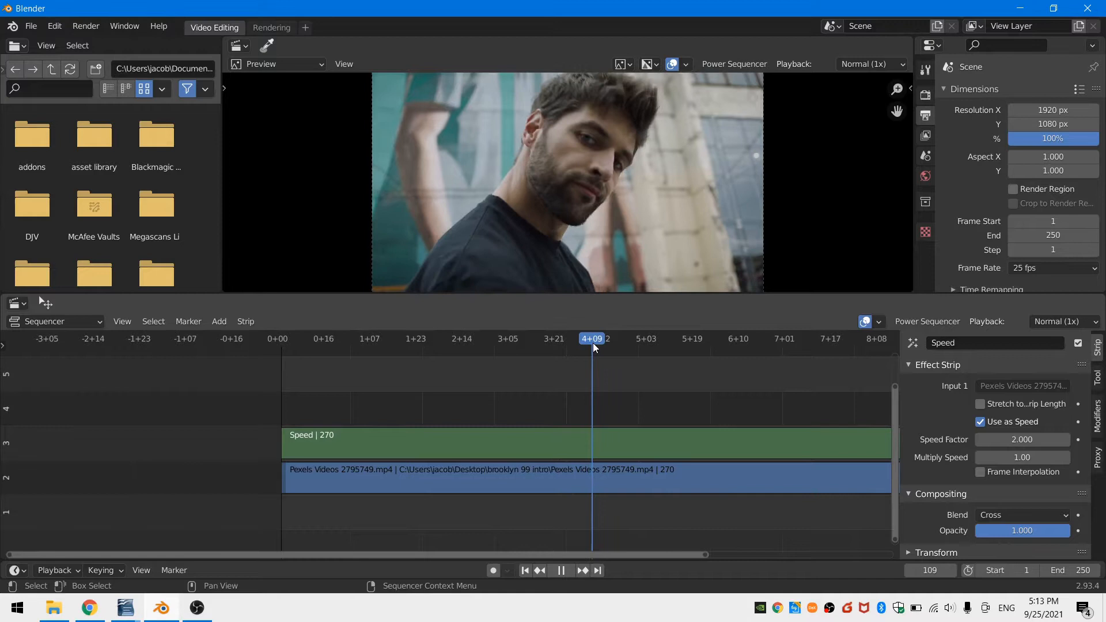
click(560, 570)
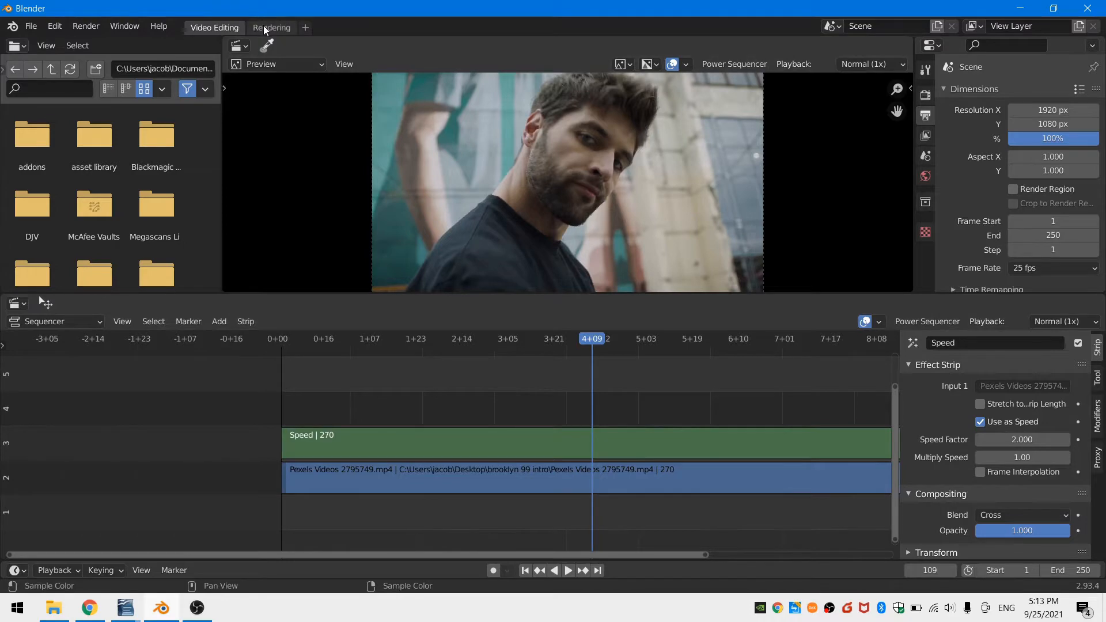
Save the rendered frame 109 still and set the playback range to frames 88–108.
click(272, 27)
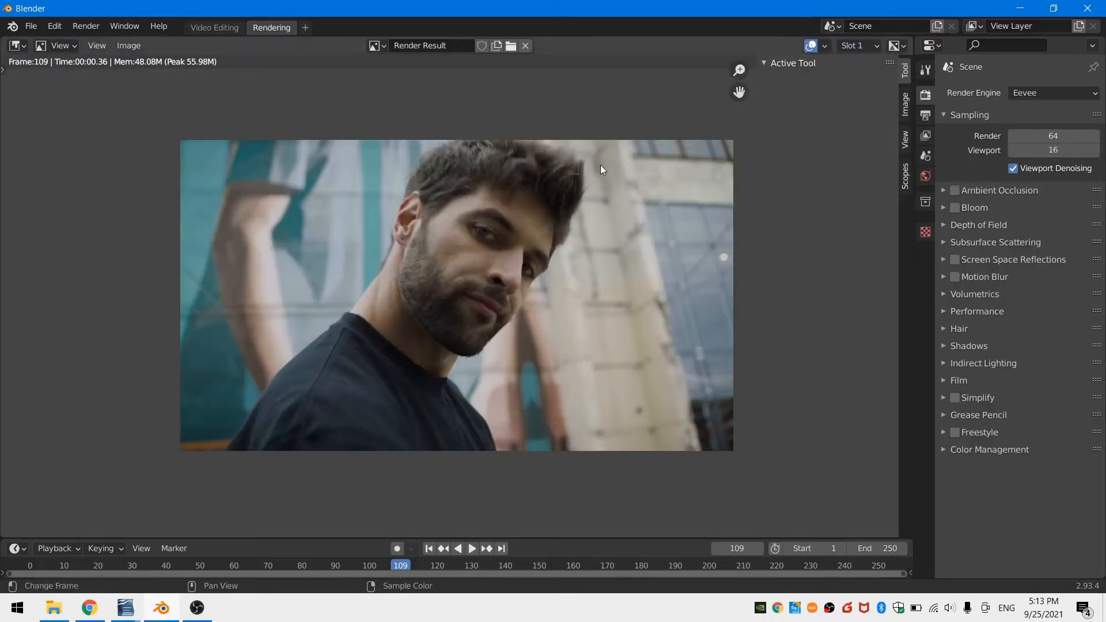
mouse_move(239, 81)
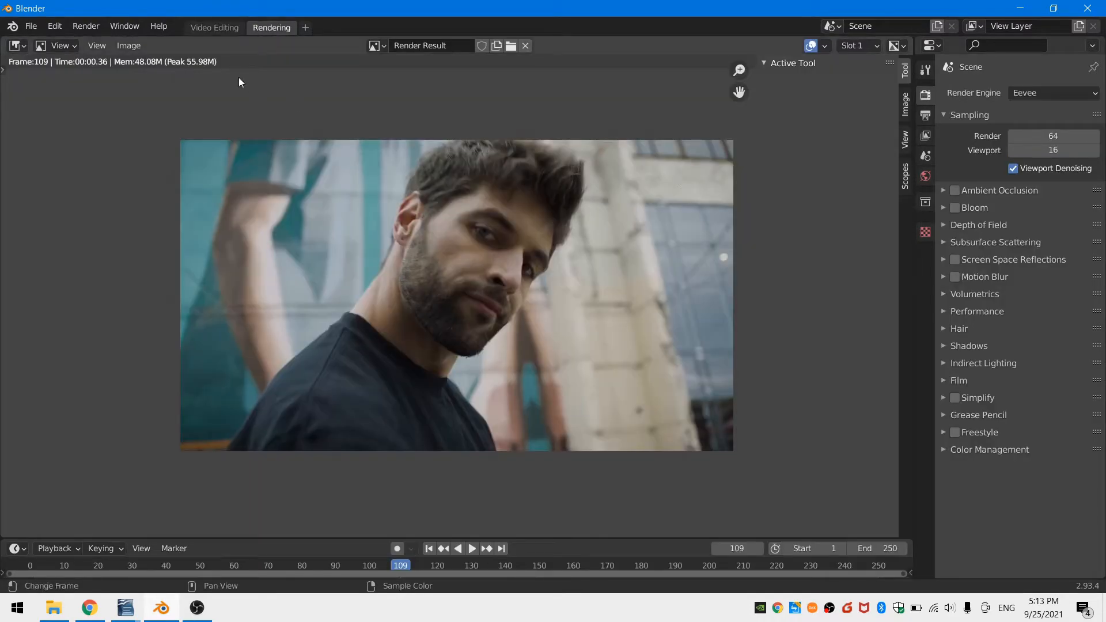
click(128, 45)
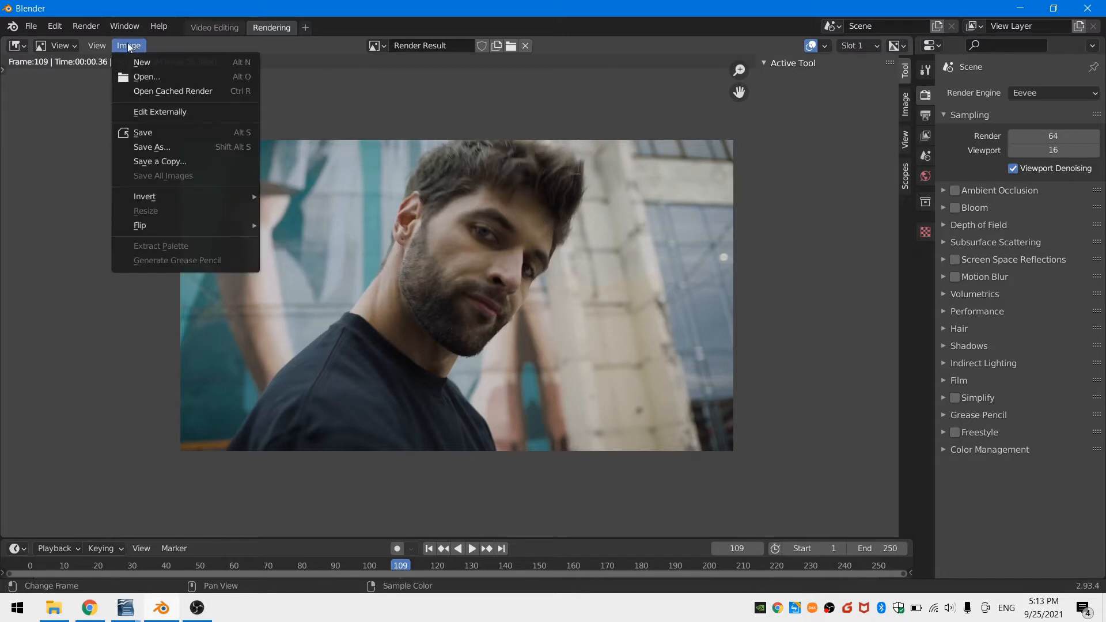
mouse_move(151, 147)
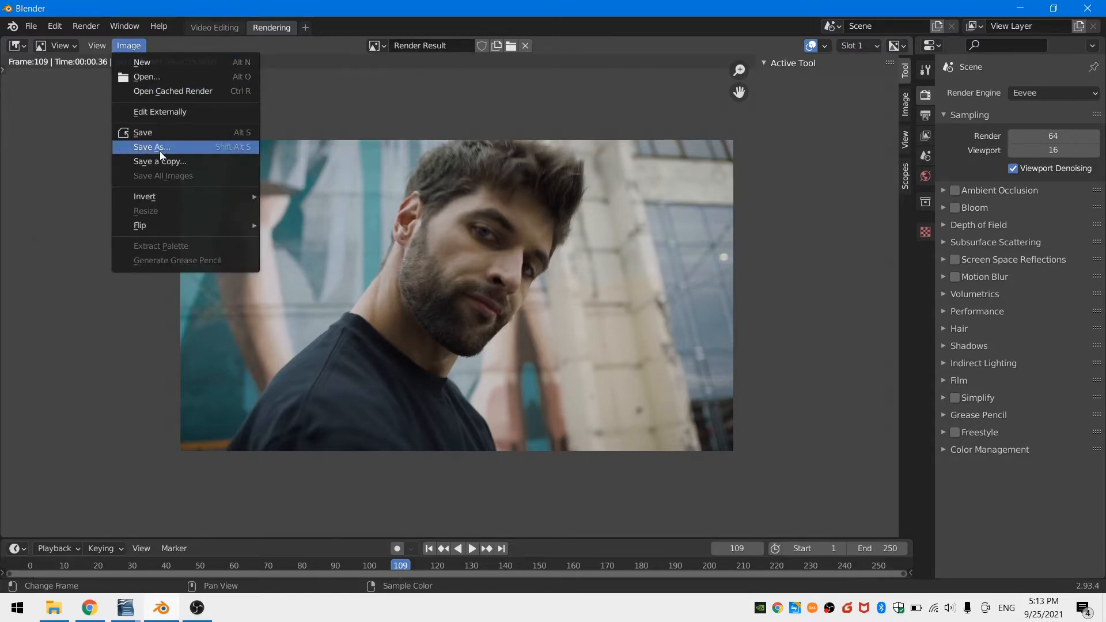
click(214, 28)
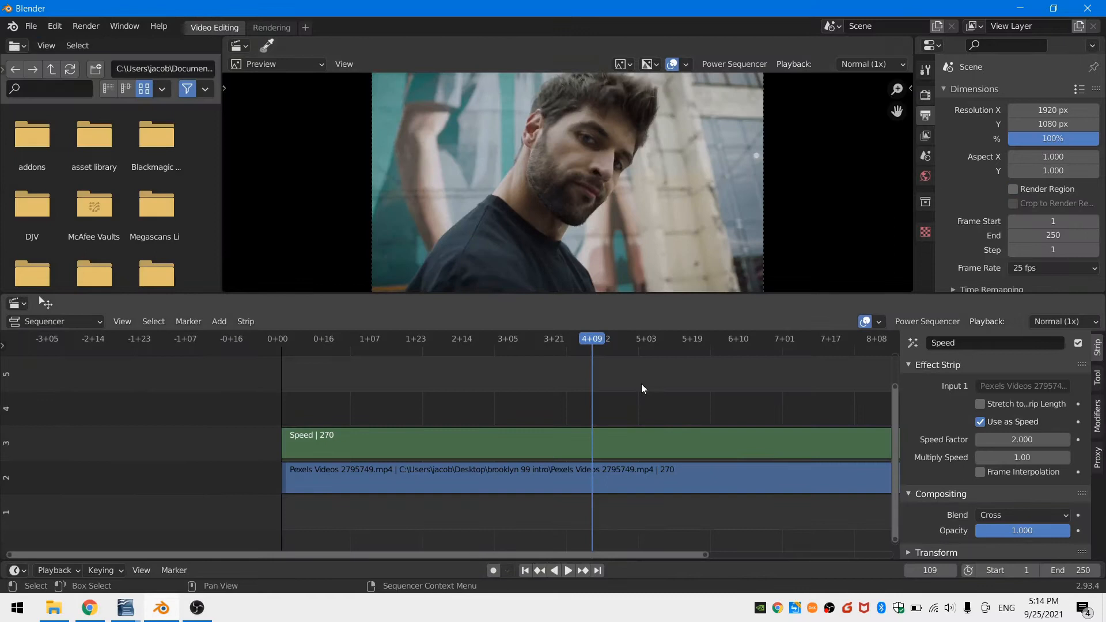
mouse_move(889, 556)
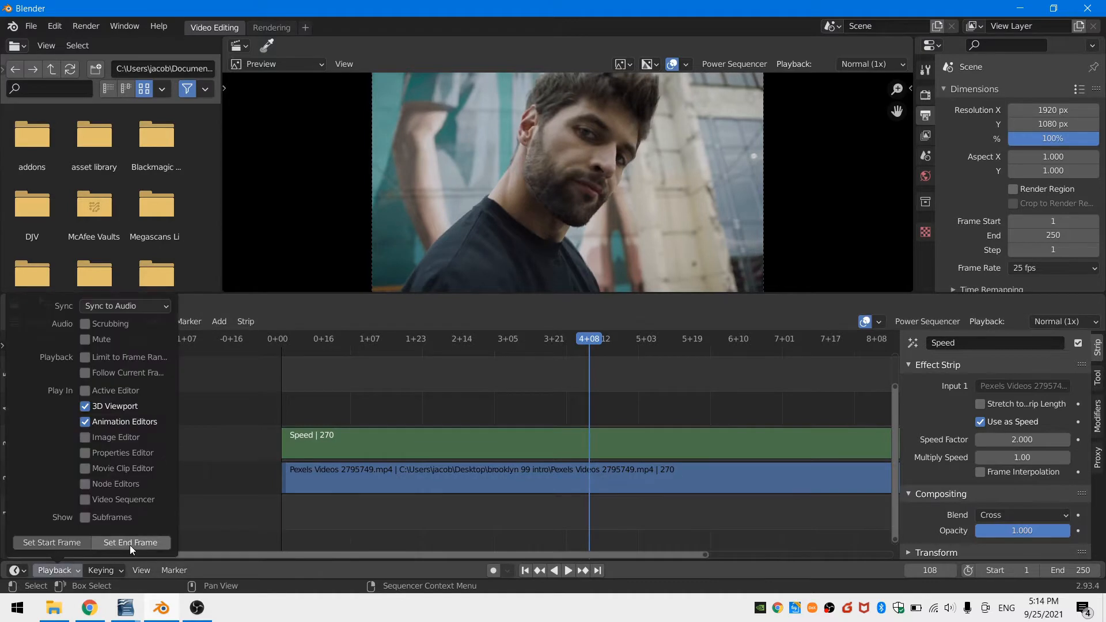
click(131, 543)
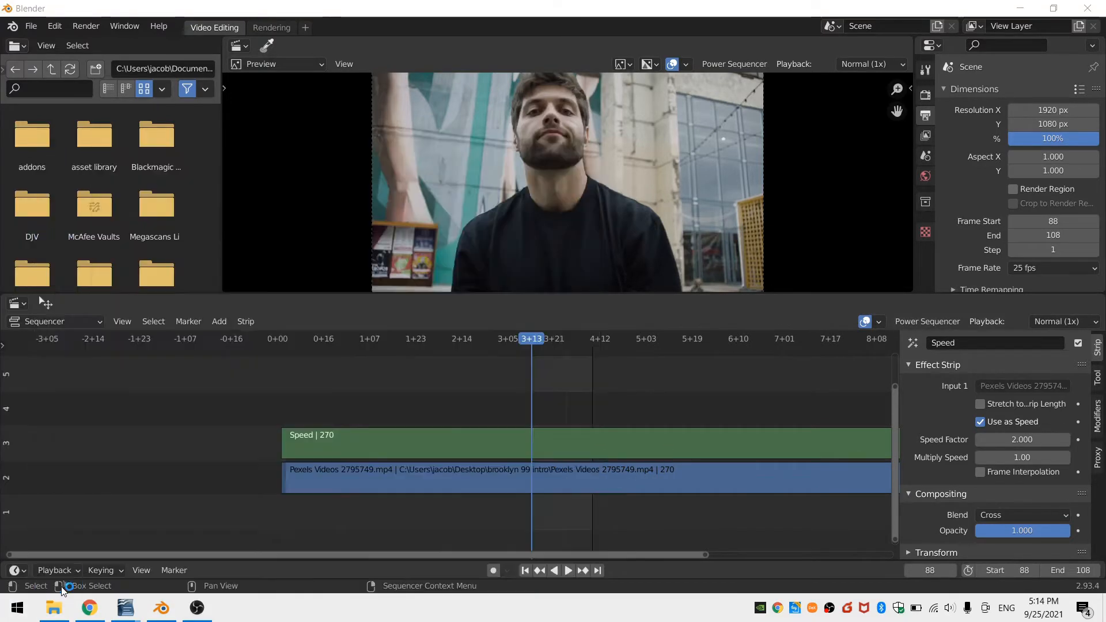
click(232, 607)
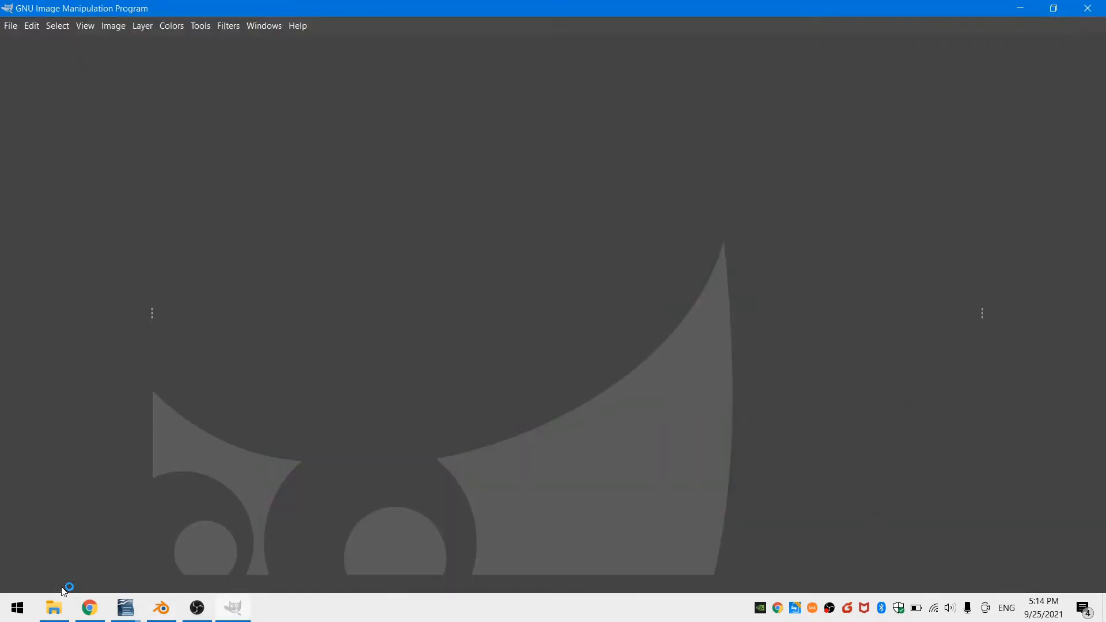
Desaturate the duplicated still and apply Levels with darkened shadows.
click(54, 607)
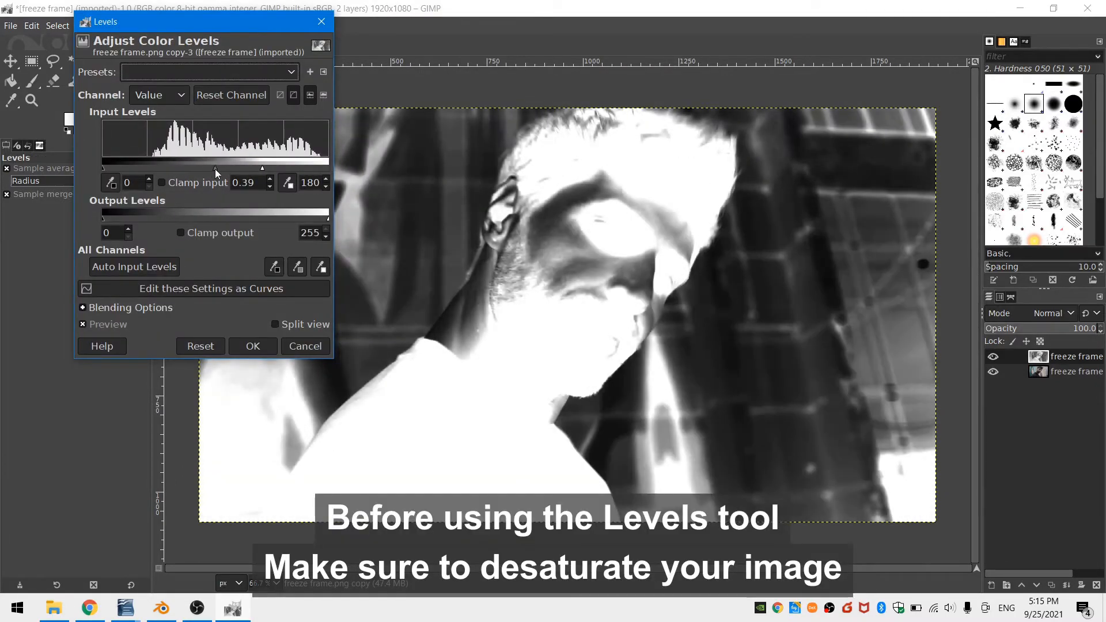
drag(110, 167, 186, 167)
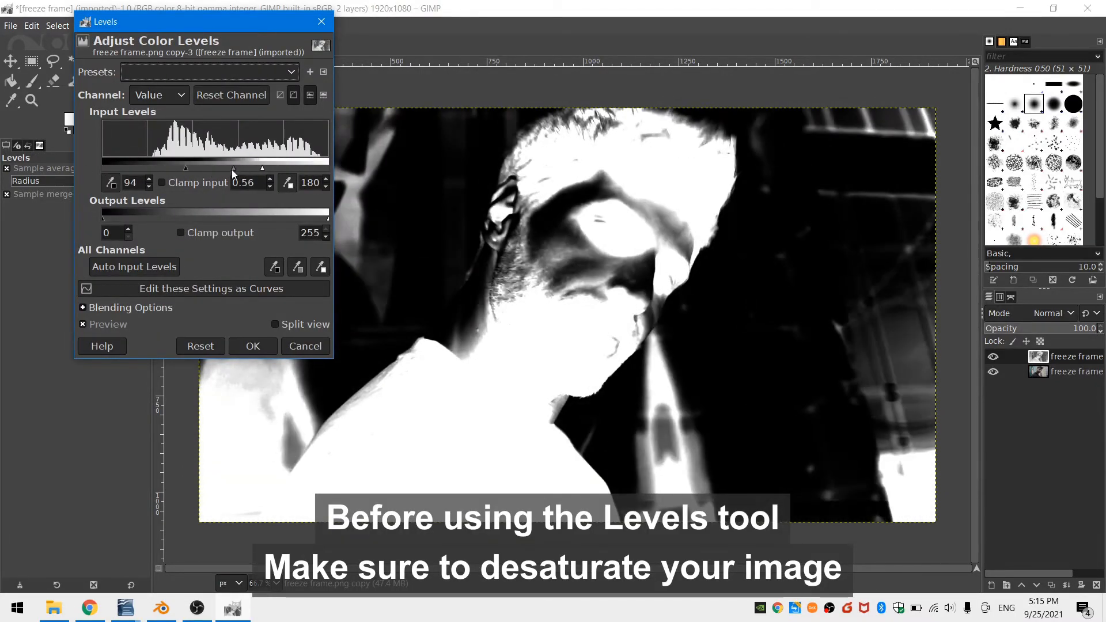
click(251, 345)
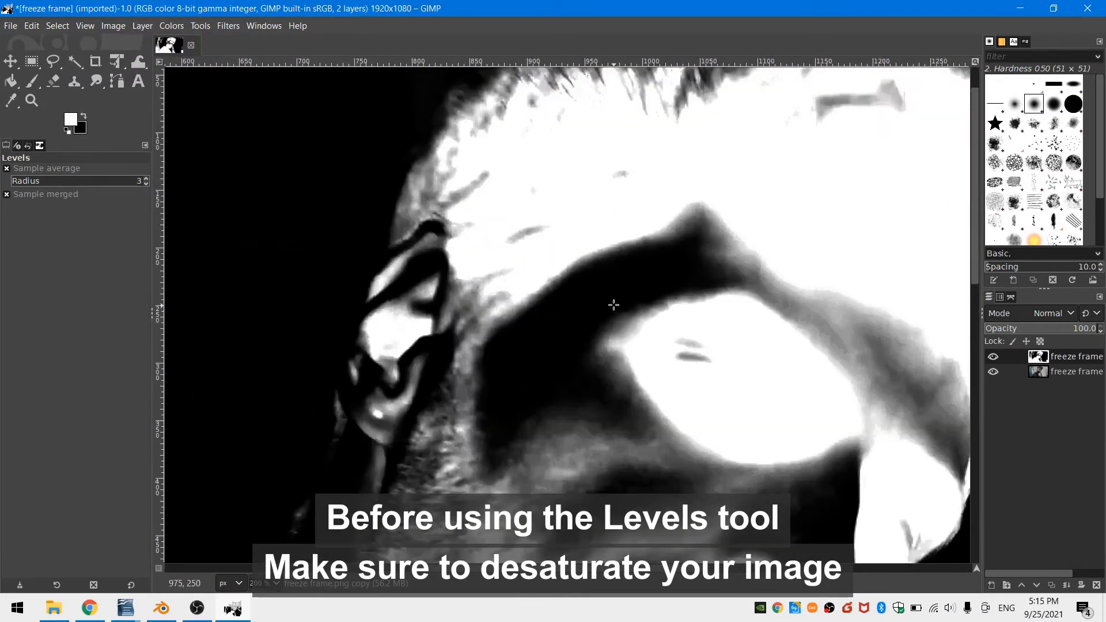
click(32, 81)
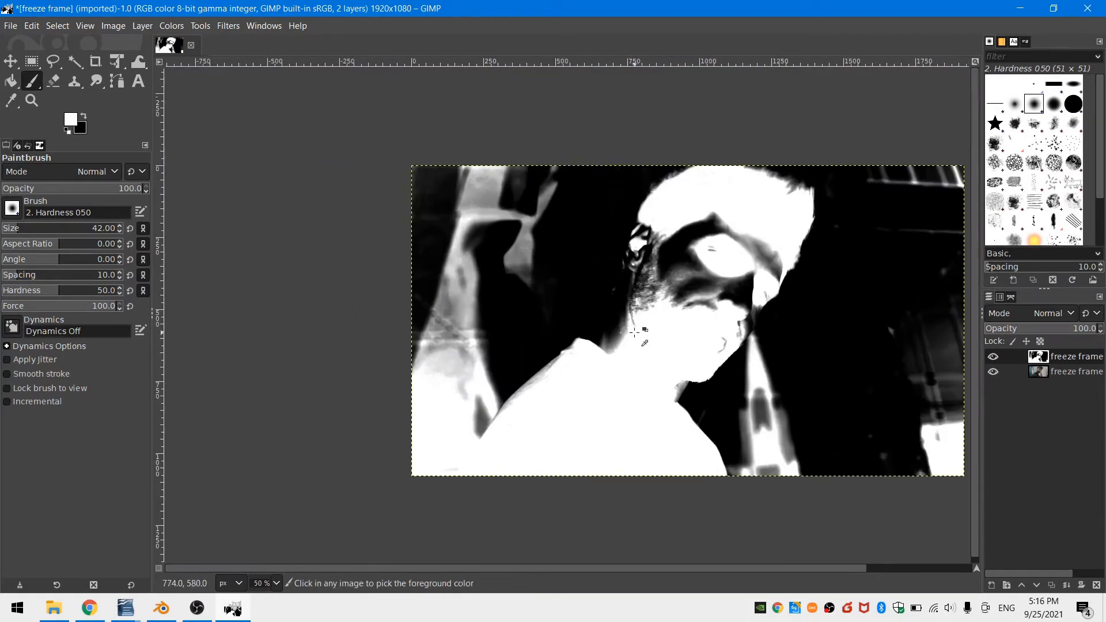
Paint the background around the actor solid black with the Paintbrush.
click(53, 61)
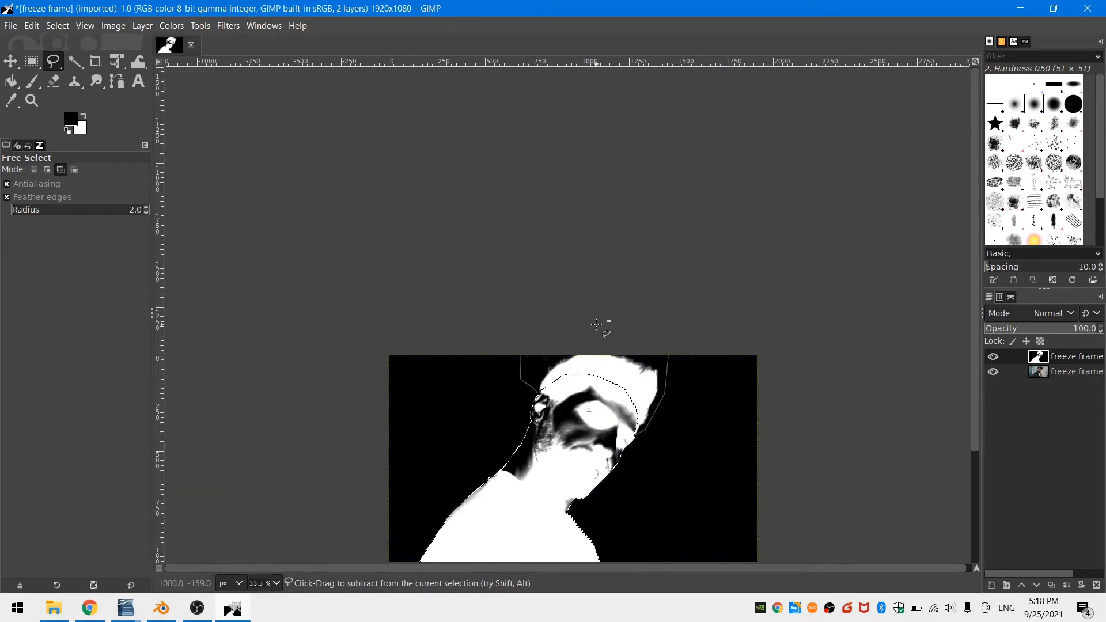
Fill the actor silhouette with dark green 016e21.
click(31, 81)
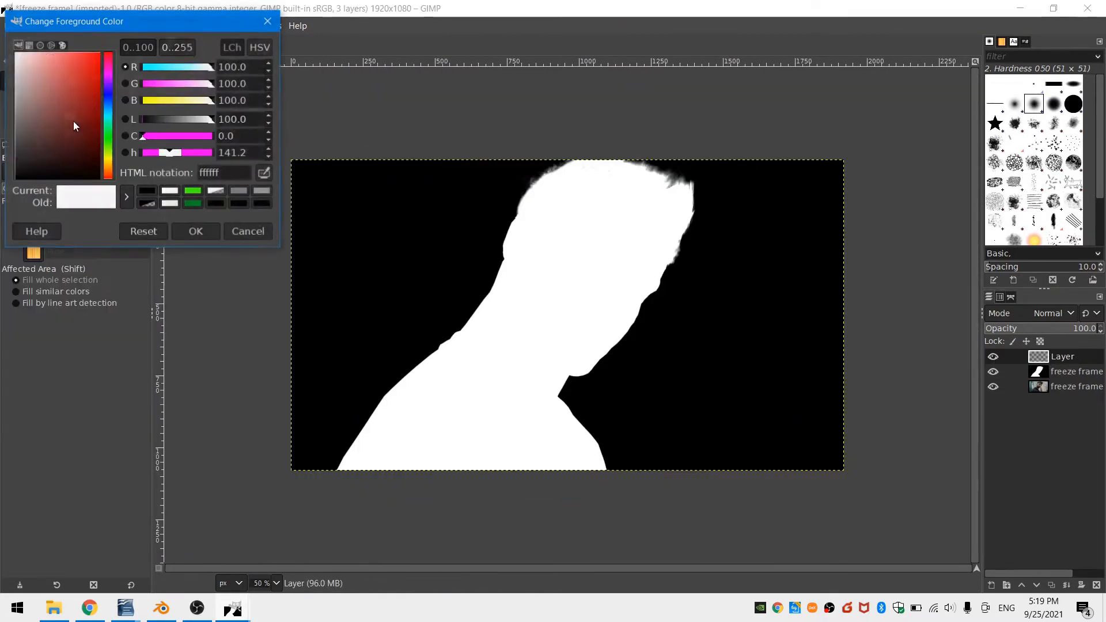
click(76, 127)
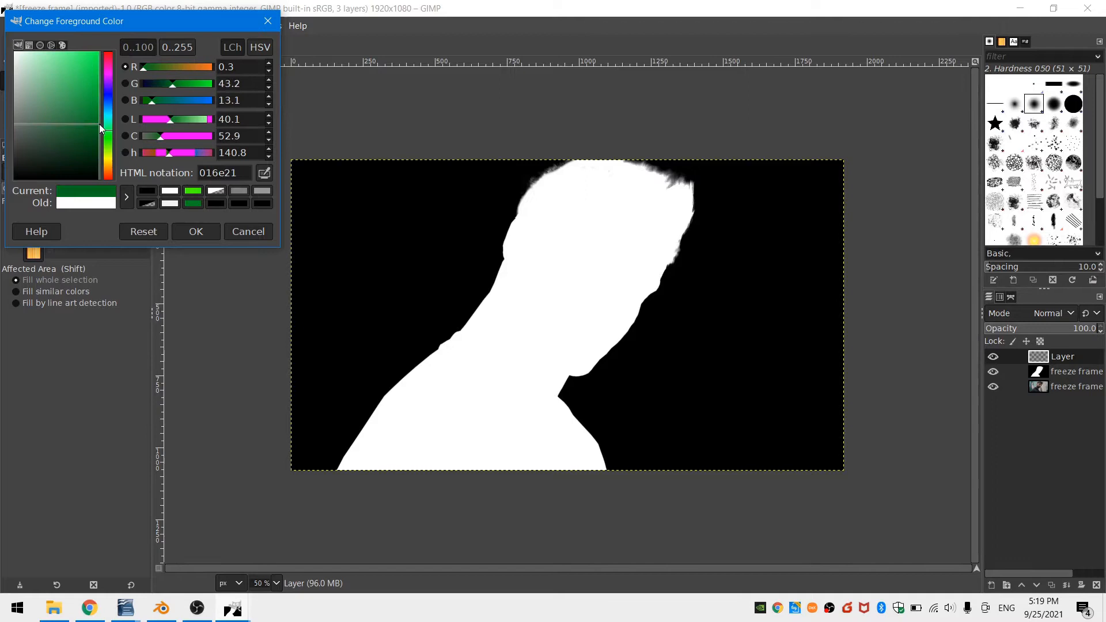
click(195, 232)
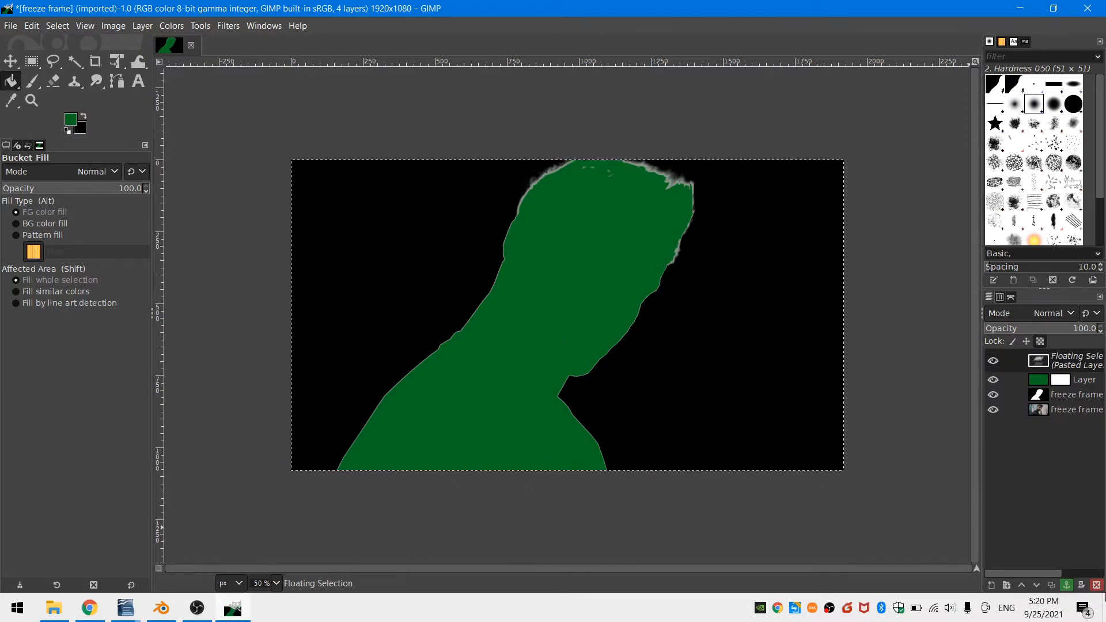
Mask the green layer with a gradient so the tint fades from the face.
click(171, 26)
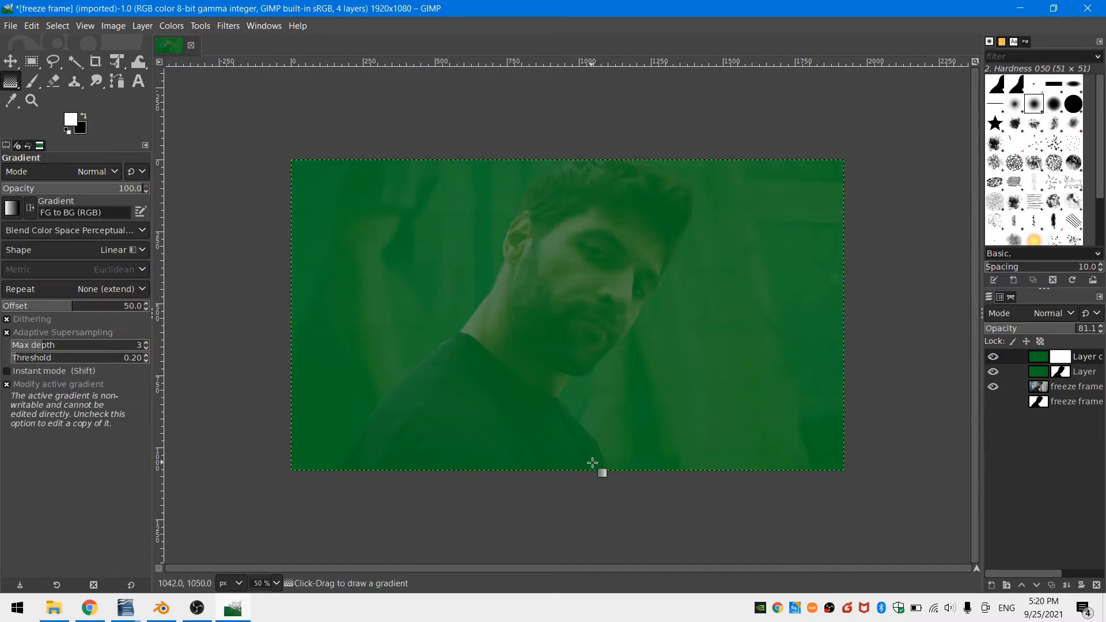
drag(602, 472, 594, 155)
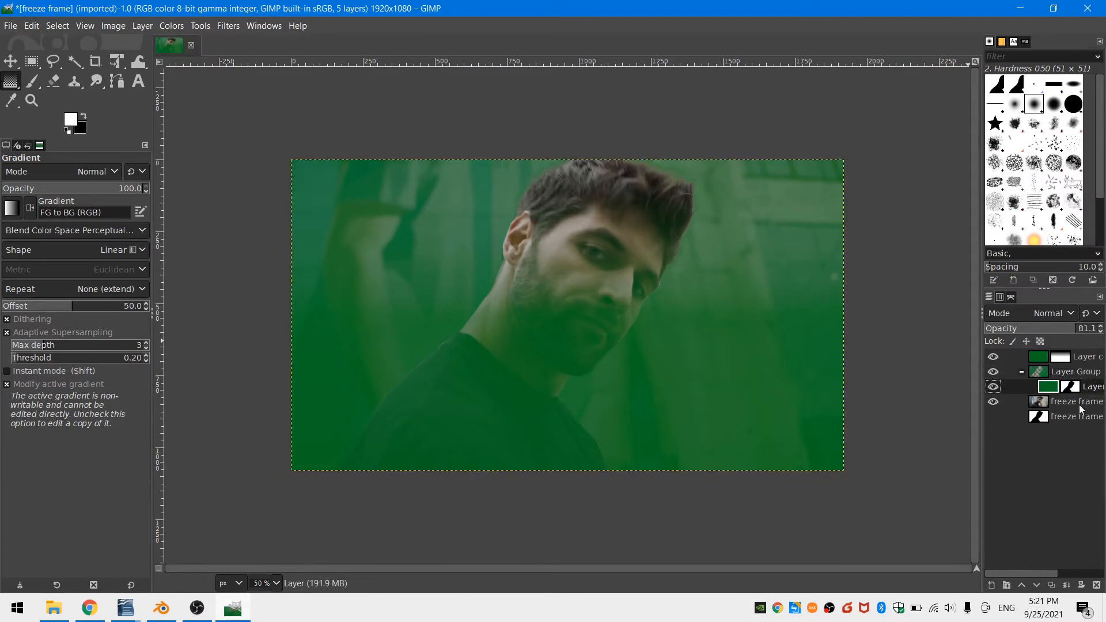
Scale down the green-tinted group, duplicate it and position it on the canvas.
click(1080, 402)
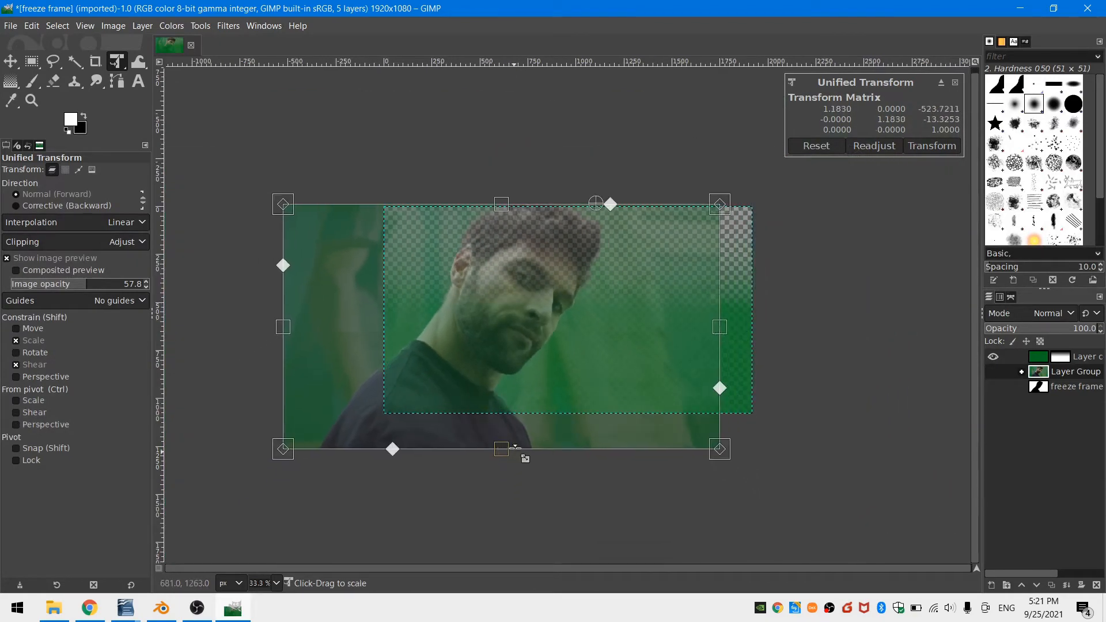
click(931, 146)
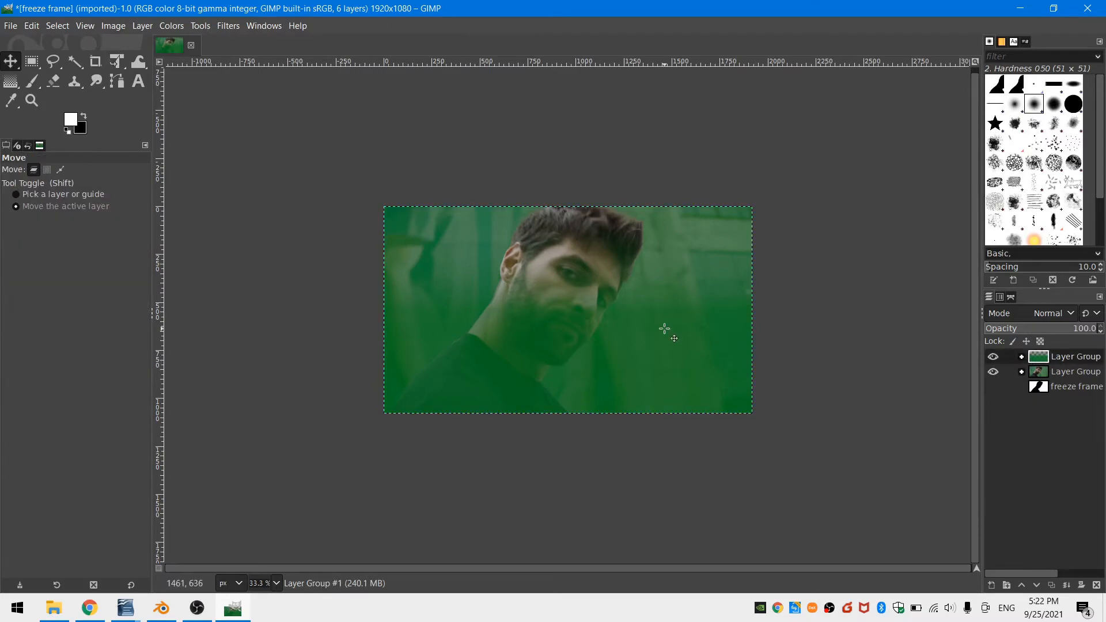
drag(666, 329, 690, 351)
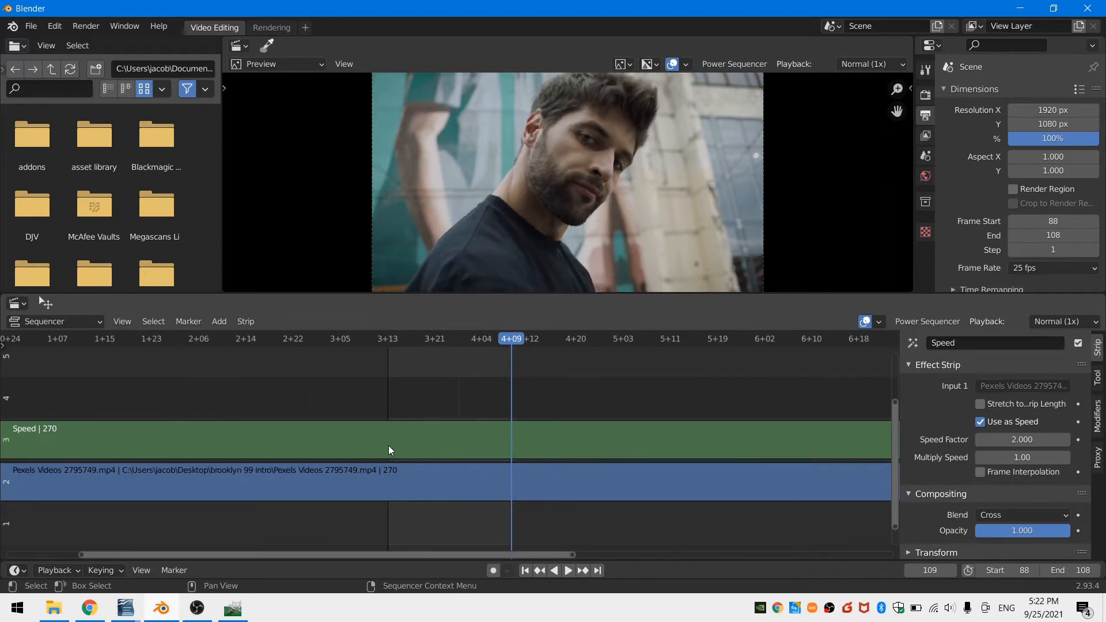
Add freeze frame 2.png at 4+09, extend it to 35 frames, end scene at 143.
click(219, 321)
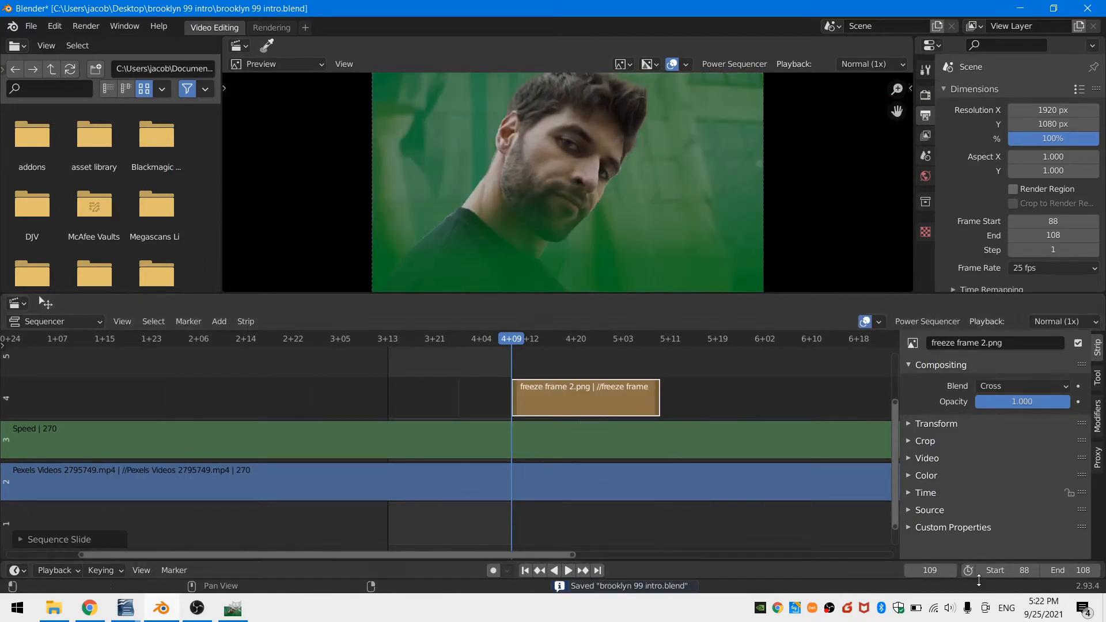
click(922, 570)
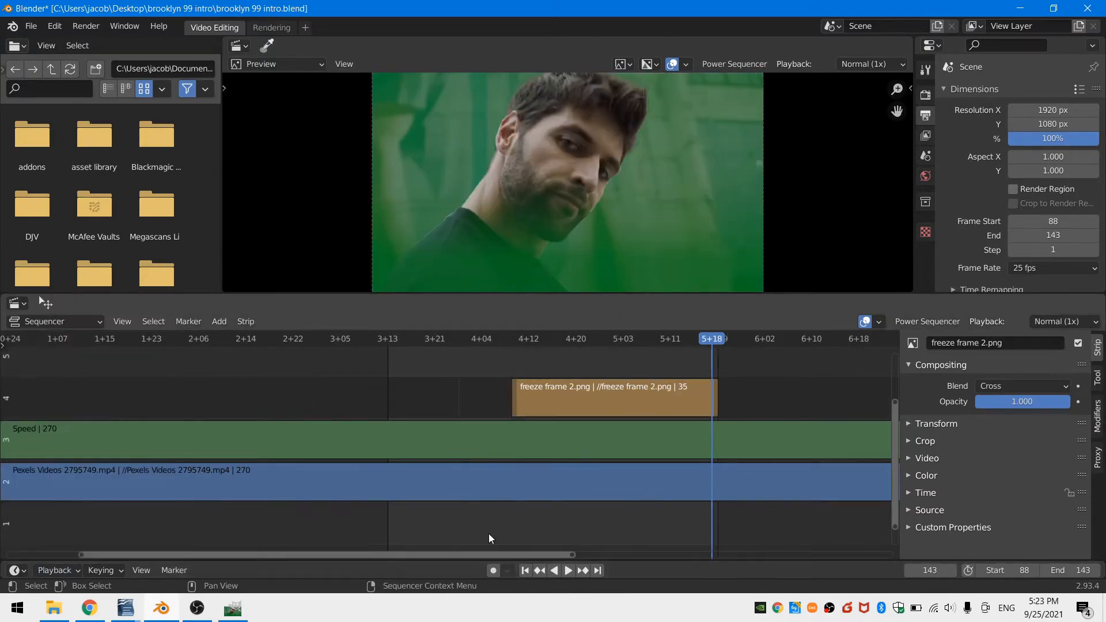
click(569, 570)
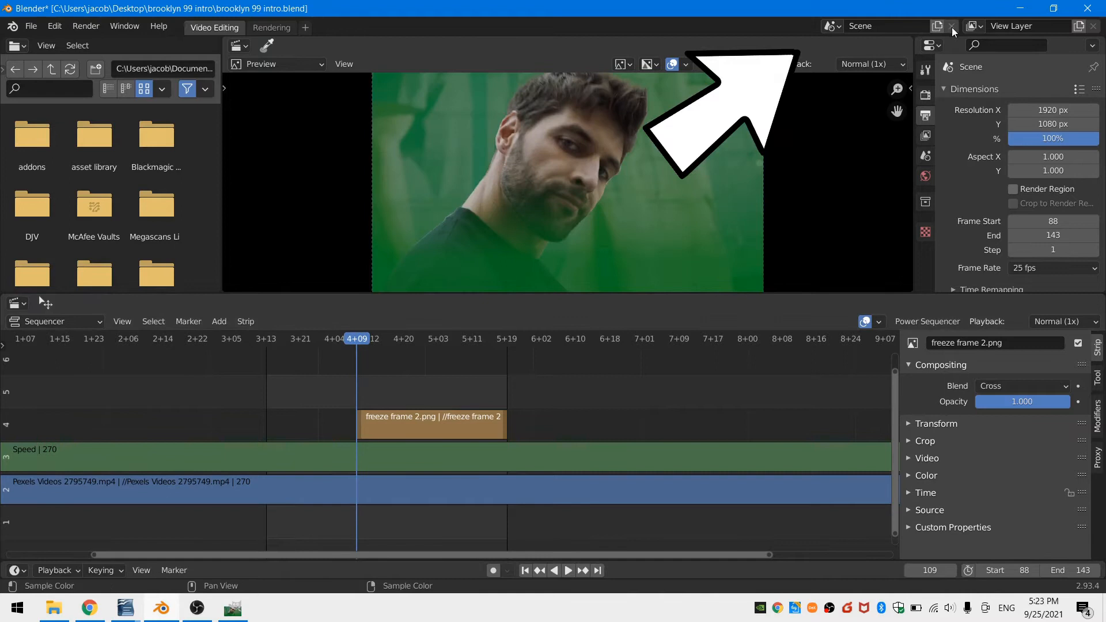
Create Scene.001 with 'THE GUY' and 'WITH THE SMILE' text in Arial Bold, viewed through the camera.
click(939, 26)
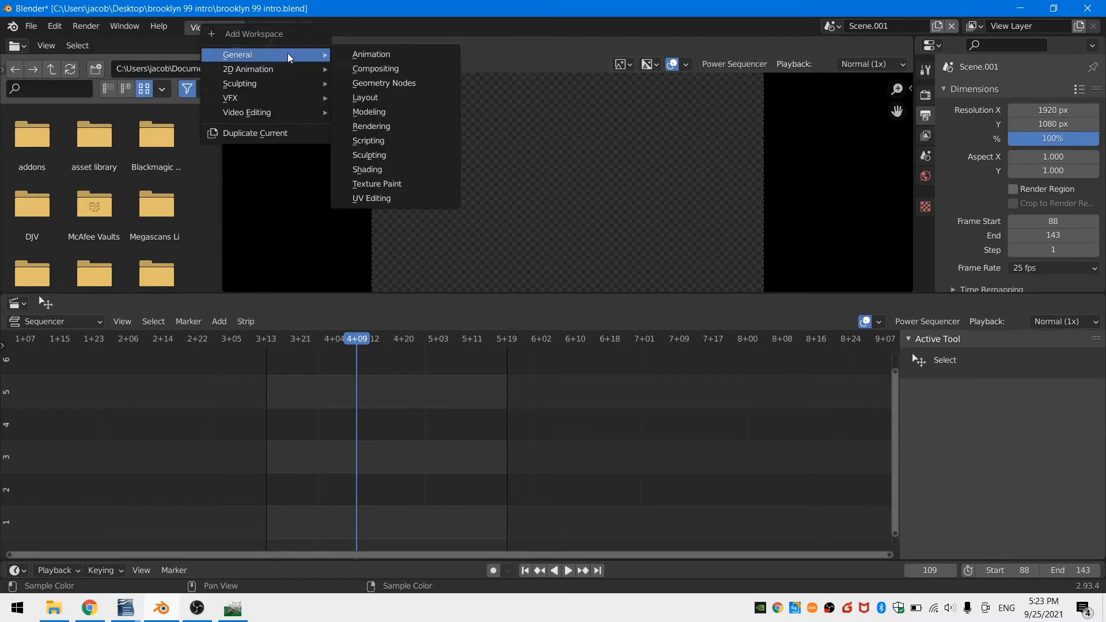
click(365, 97)
text("The G)
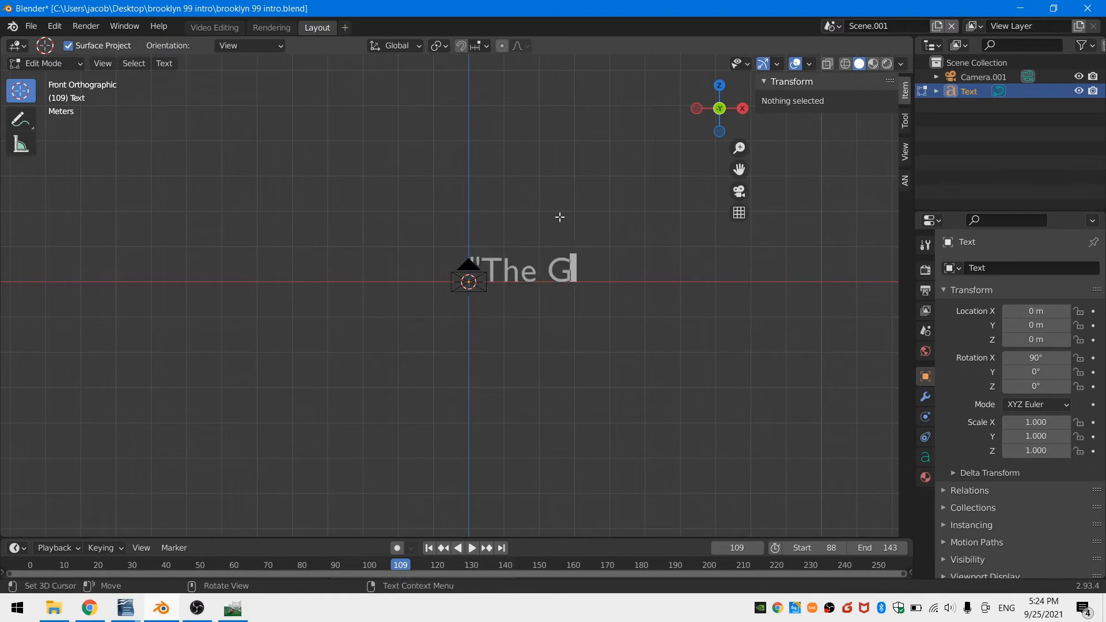
click(1044, 404)
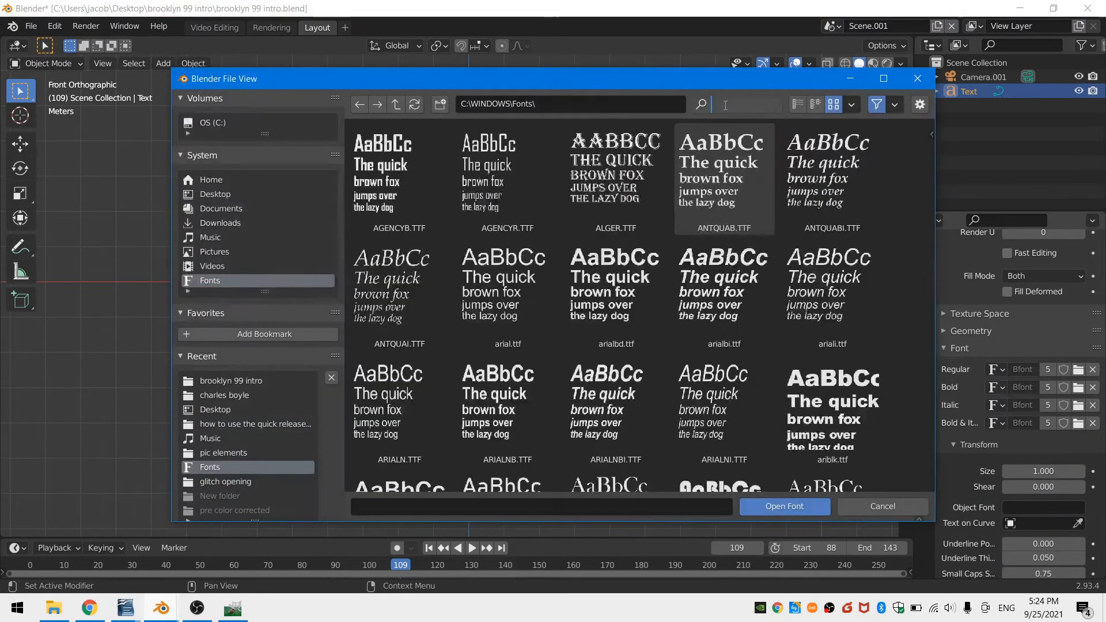
click(783, 507)
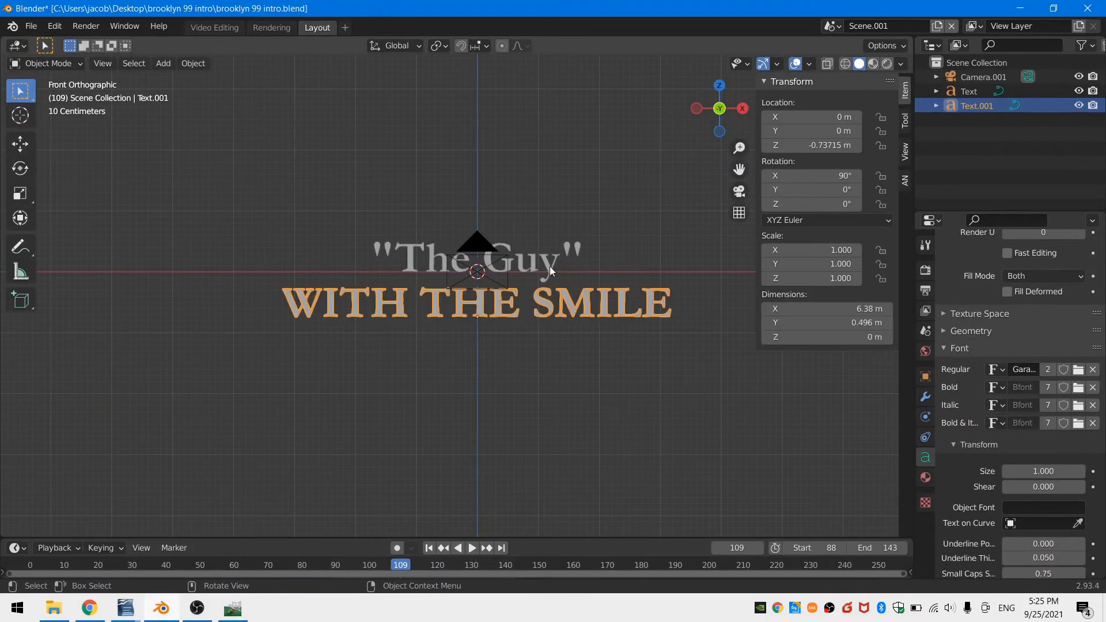
click(969, 91)
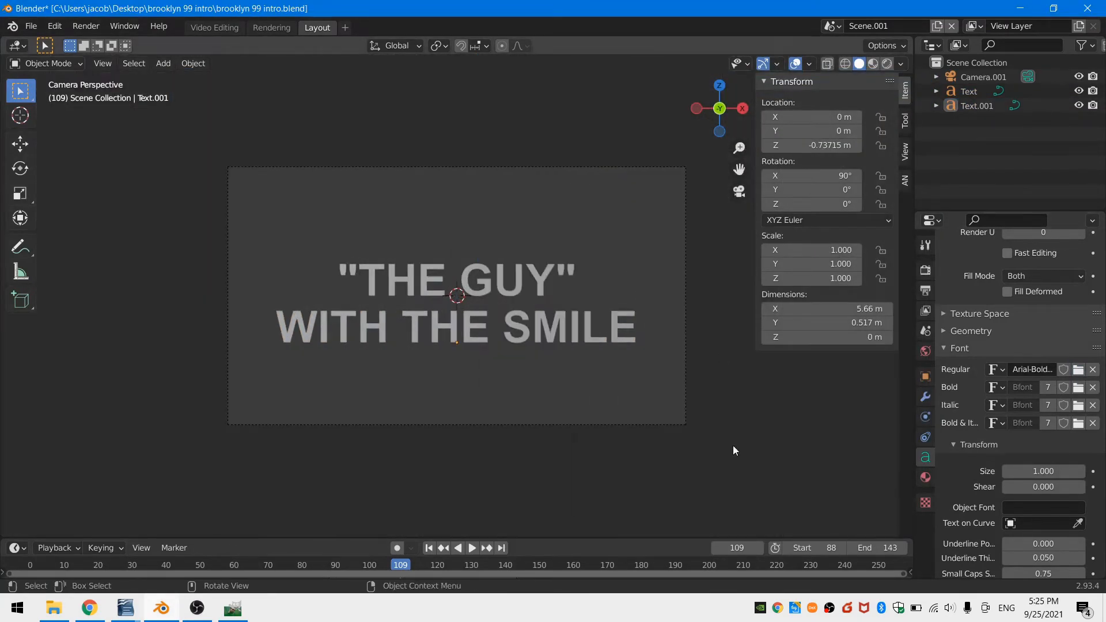
Add a plane, tilt and stretch it into a thin banner behind the text, with an Emission surface.
click(968, 92)
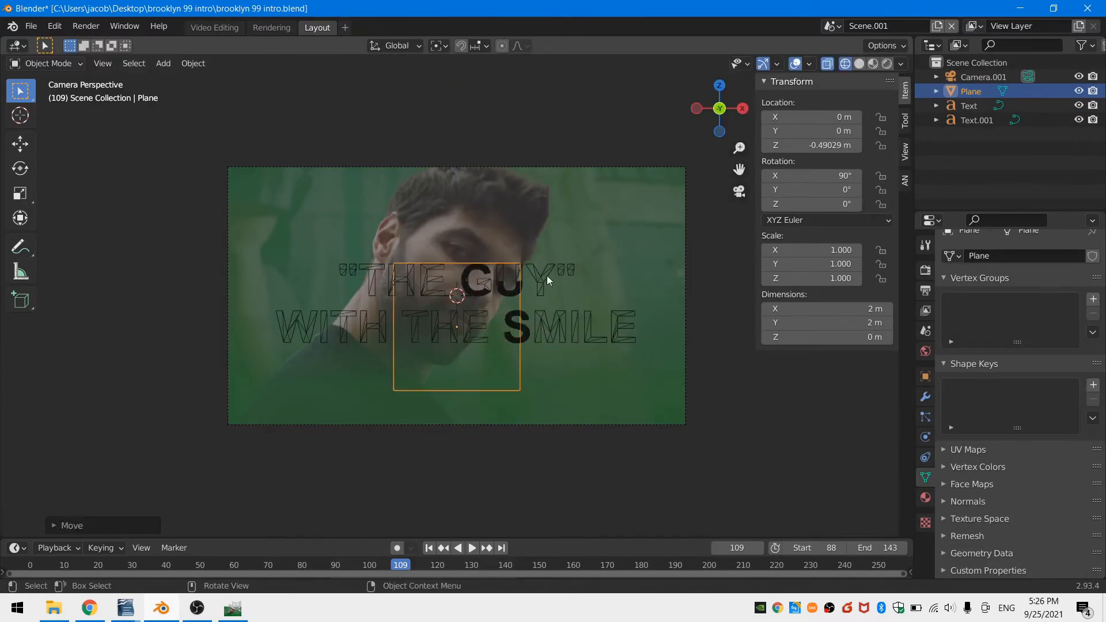
click(969, 105)
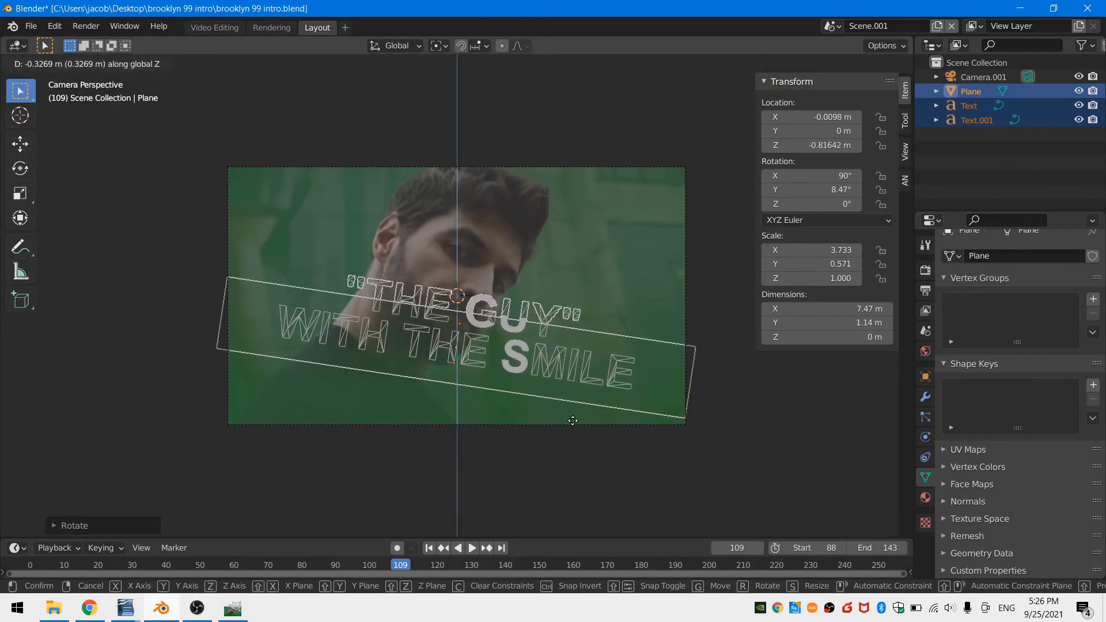
click(395, 46)
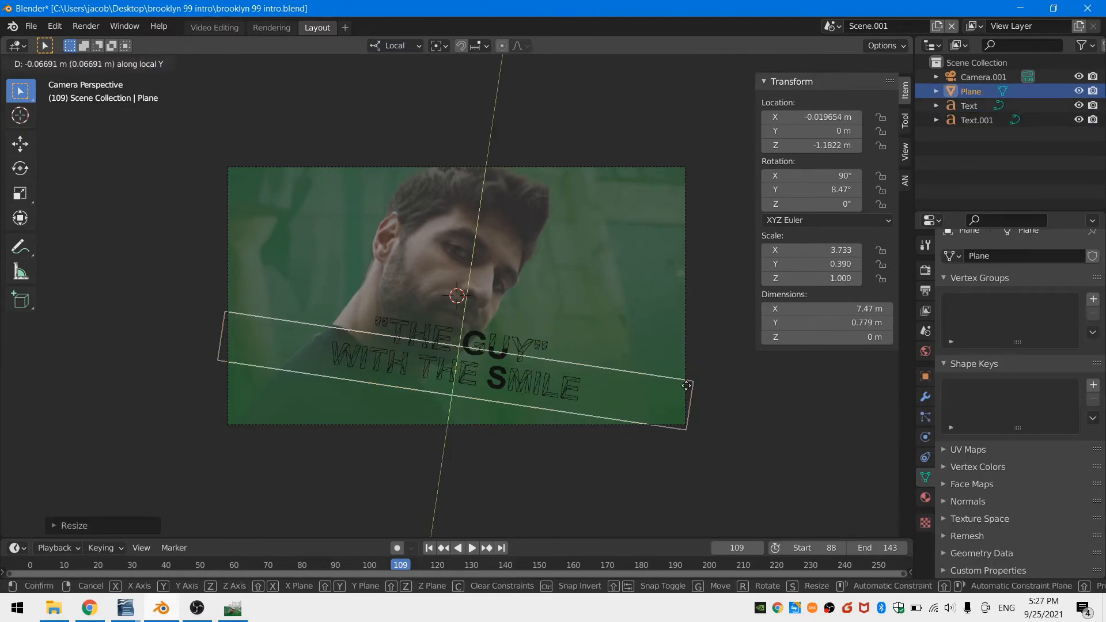
click(570, 358)
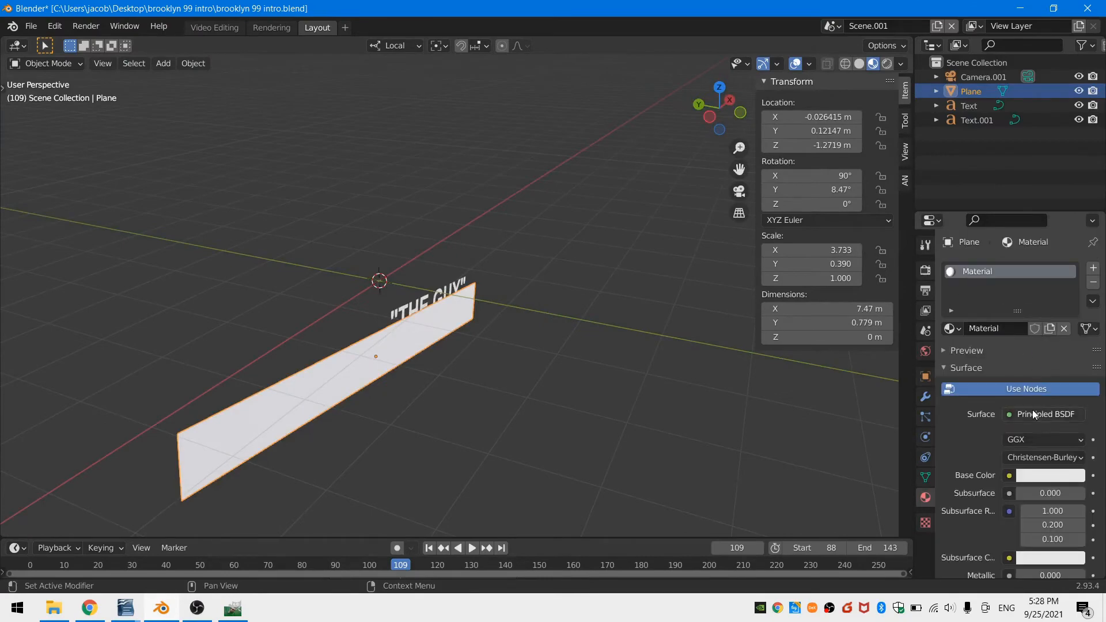
click(1047, 415)
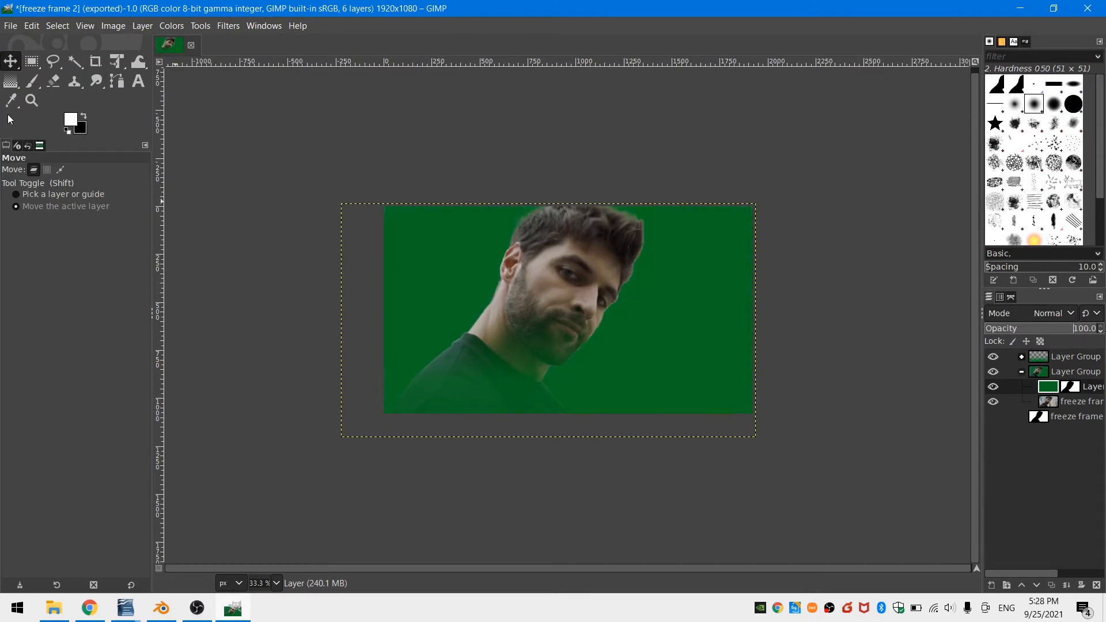
click(69, 116)
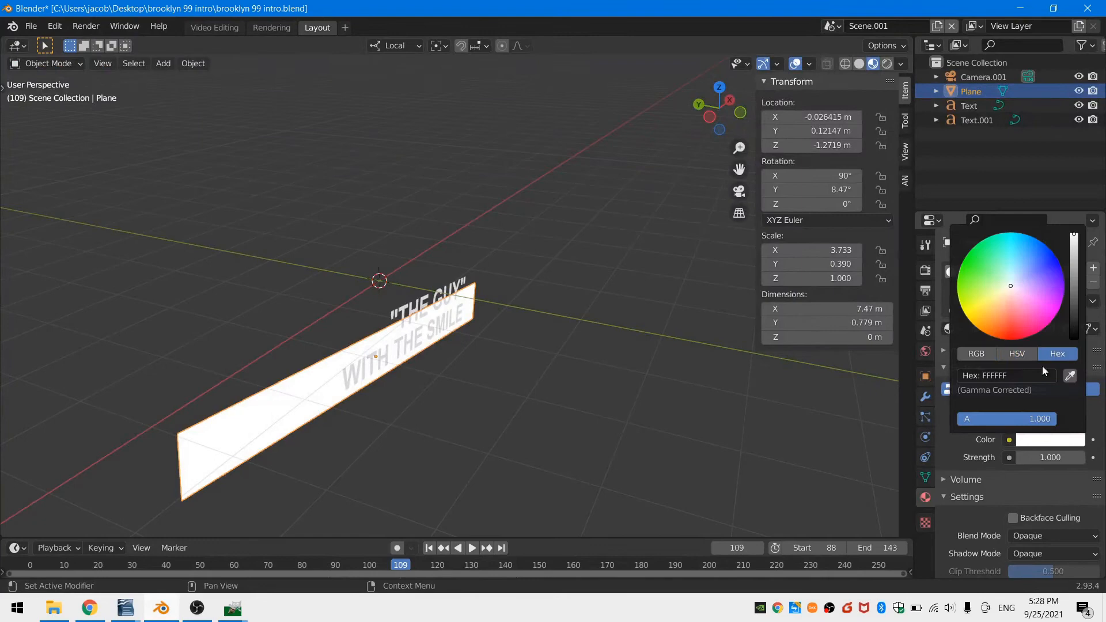
Make the banner emission green and give the text a white Emission material.
click(977, 120)
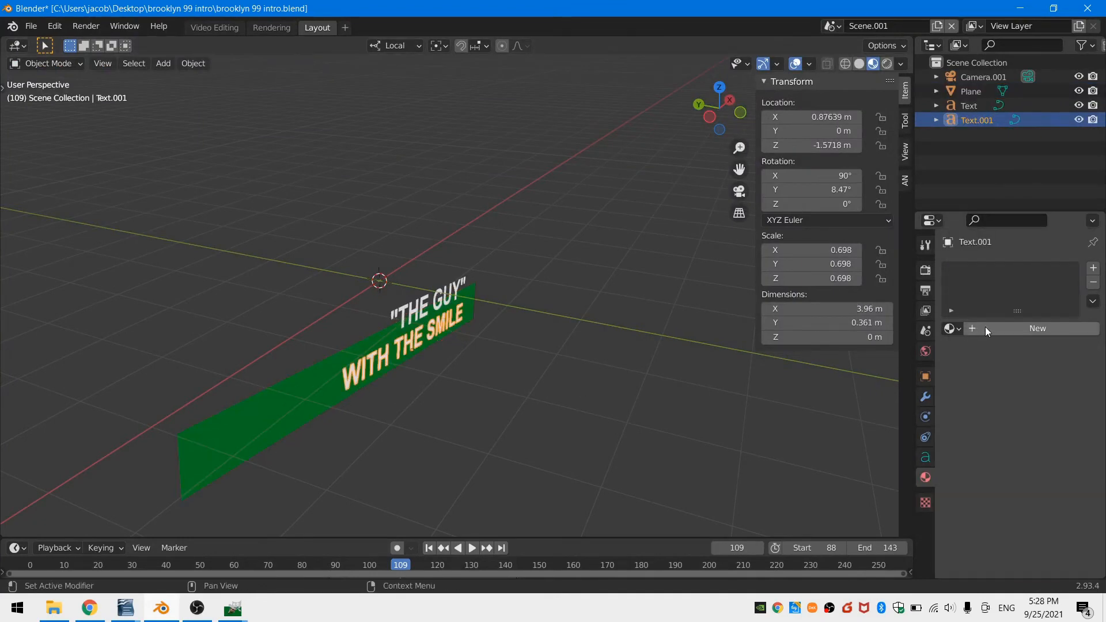
click(1037, 328)
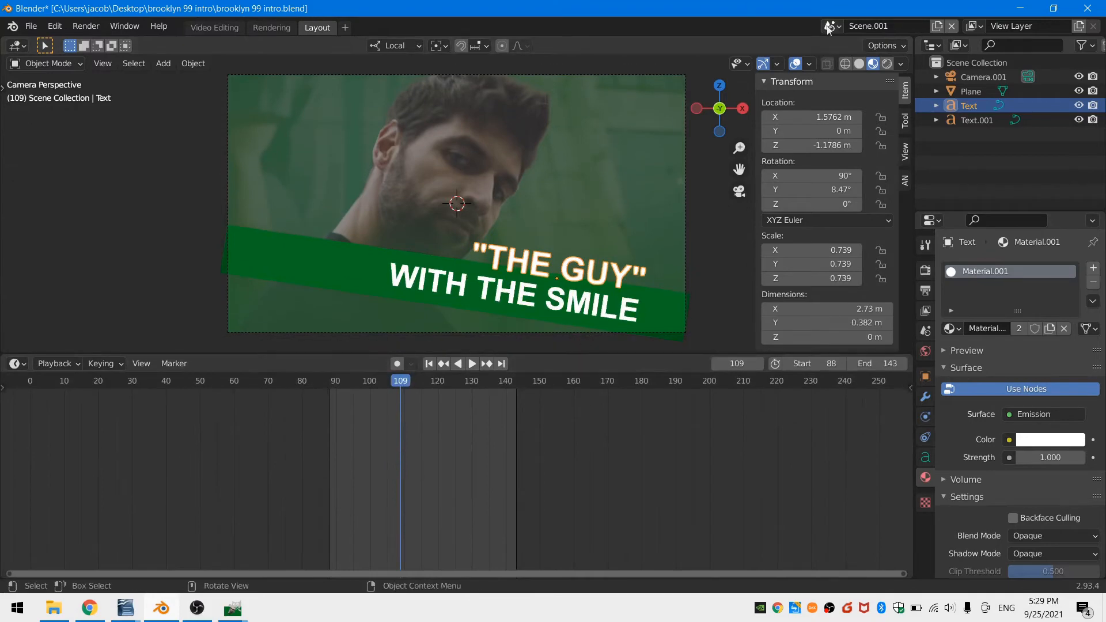
Keyframe Text and Plane locations to slide in from off-screen starting at frame 109.
click(14, 364)
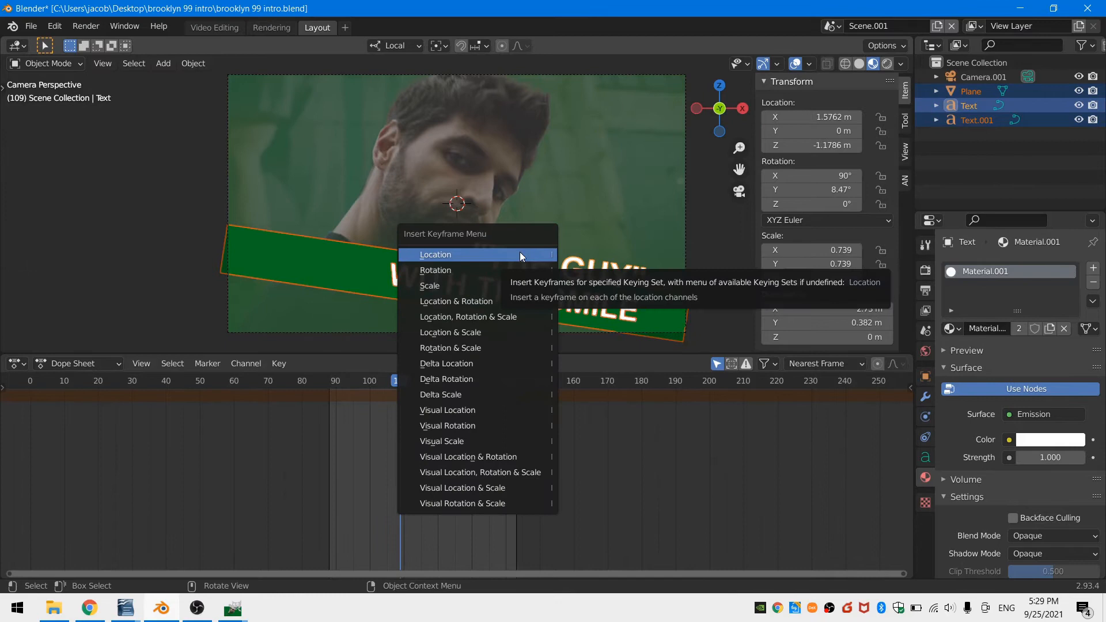
click(429, 286)
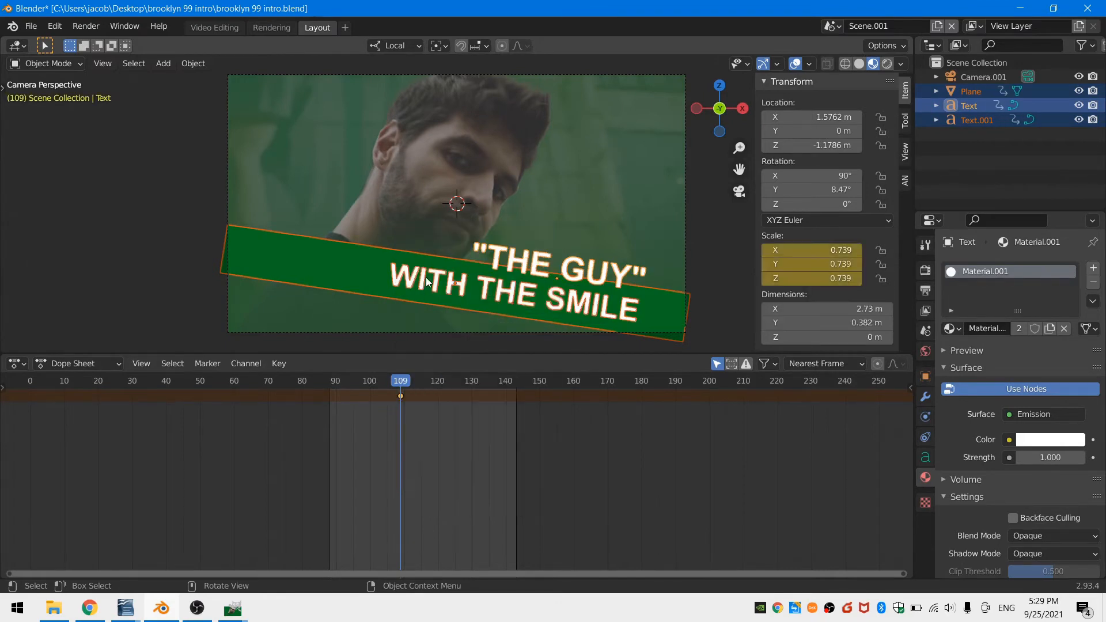
click(971, 91)
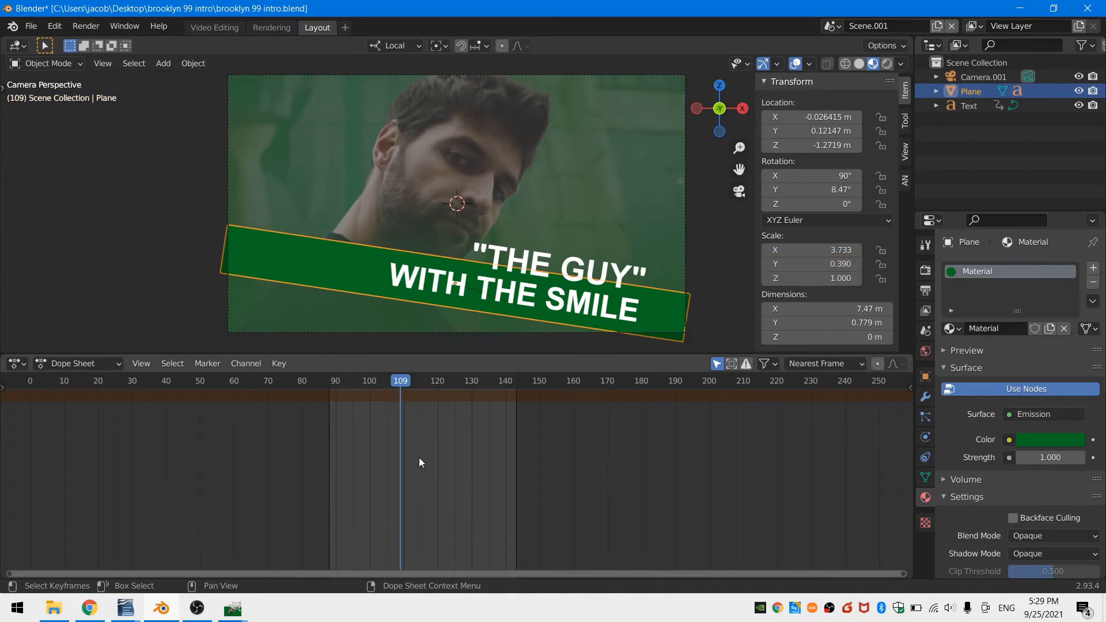
click(16, 364)
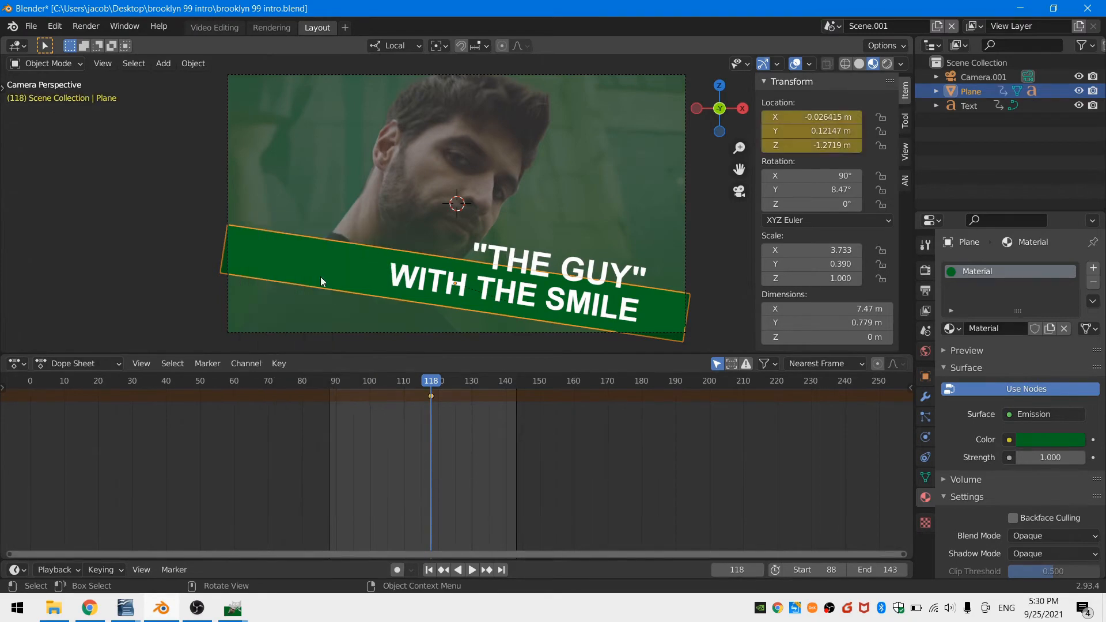
key(Tab)
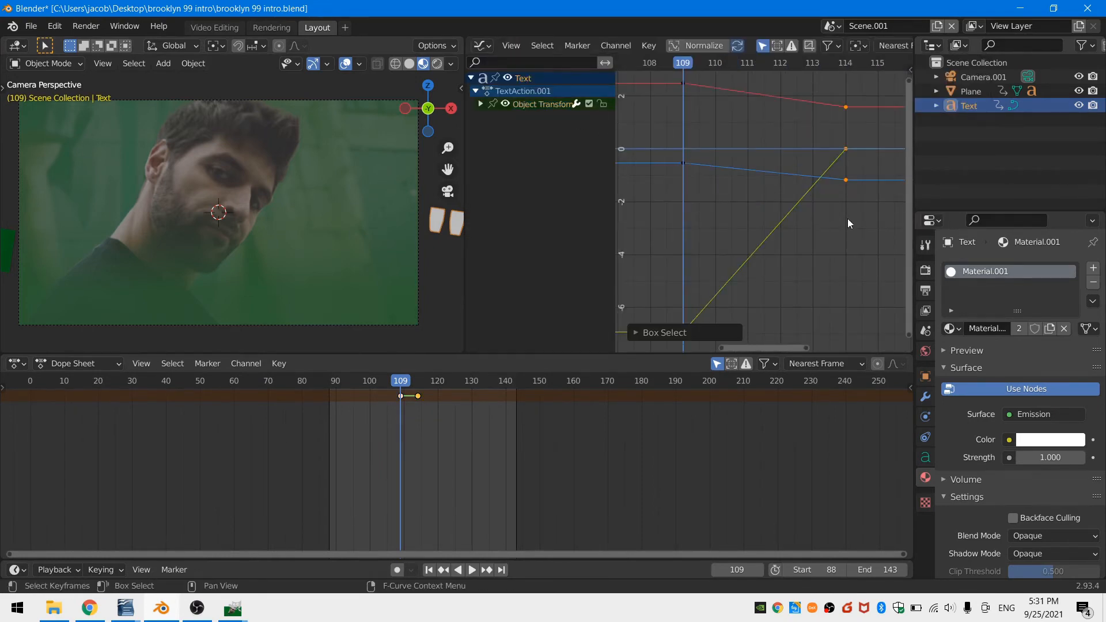
Give the text's location keys aligned handles and Bezier interpolation, then preview the glide-in.
click(481, 104)
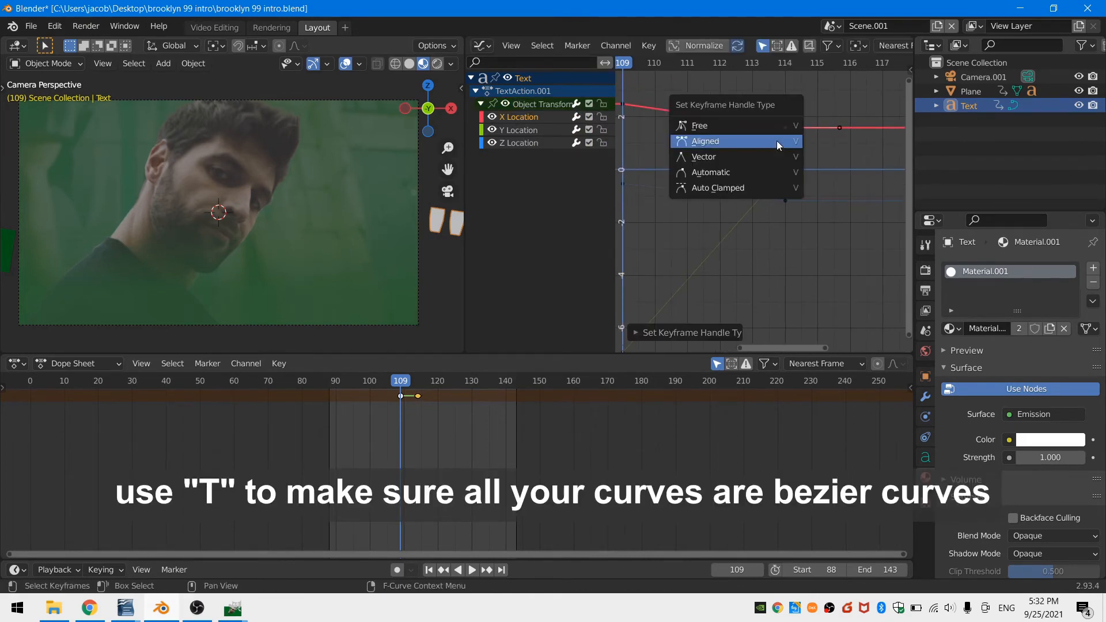
click(705, 141)
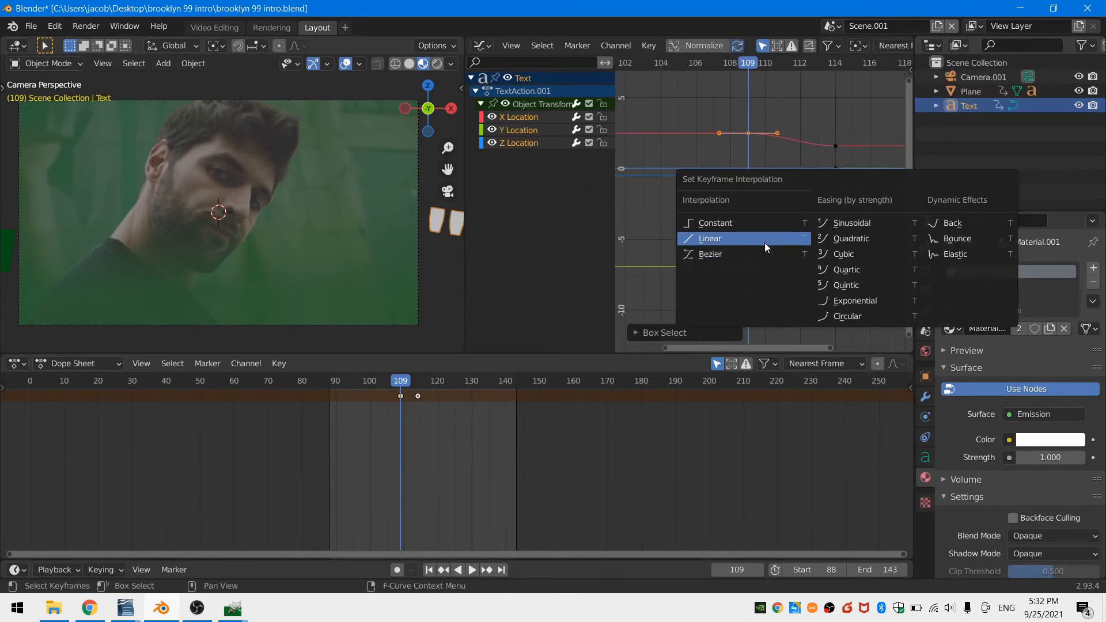
click(711, 238)
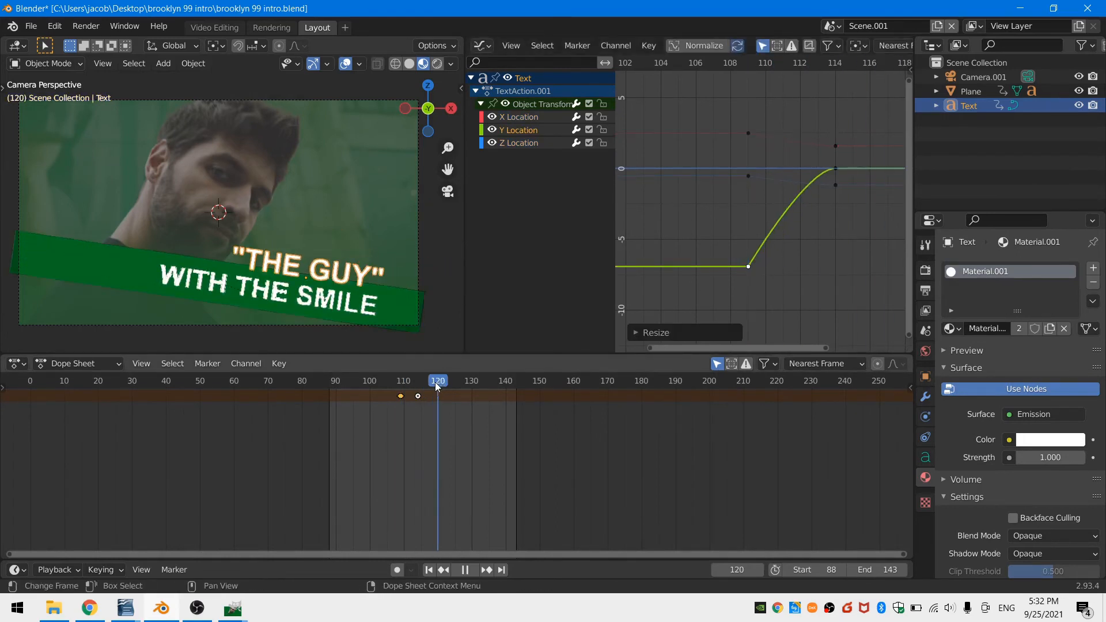
click(405, 381)
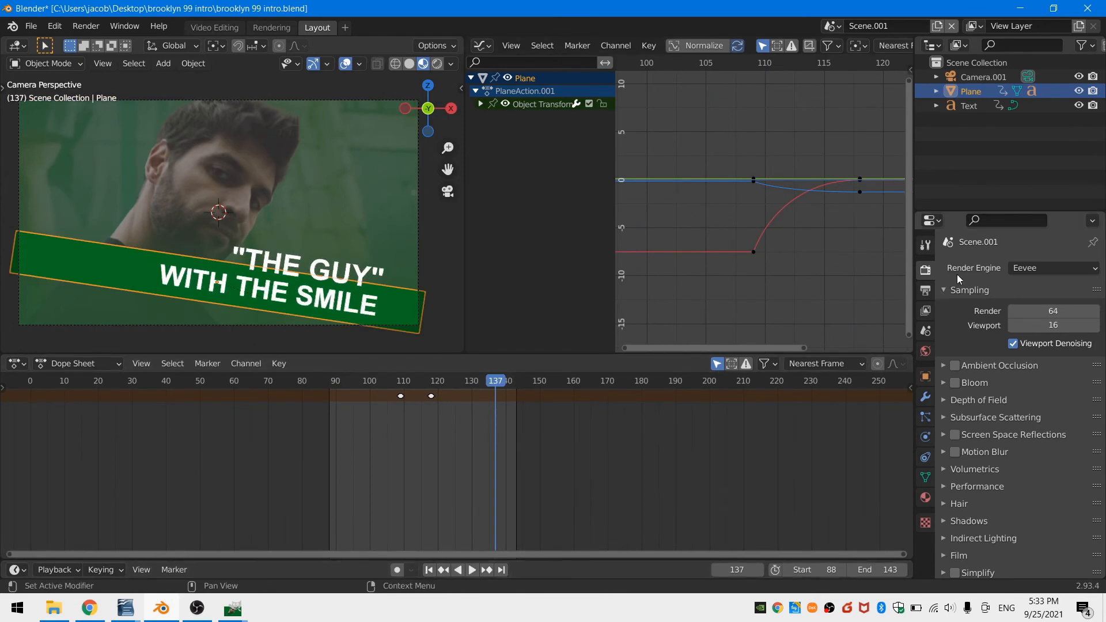
mouse_move(985, 386)
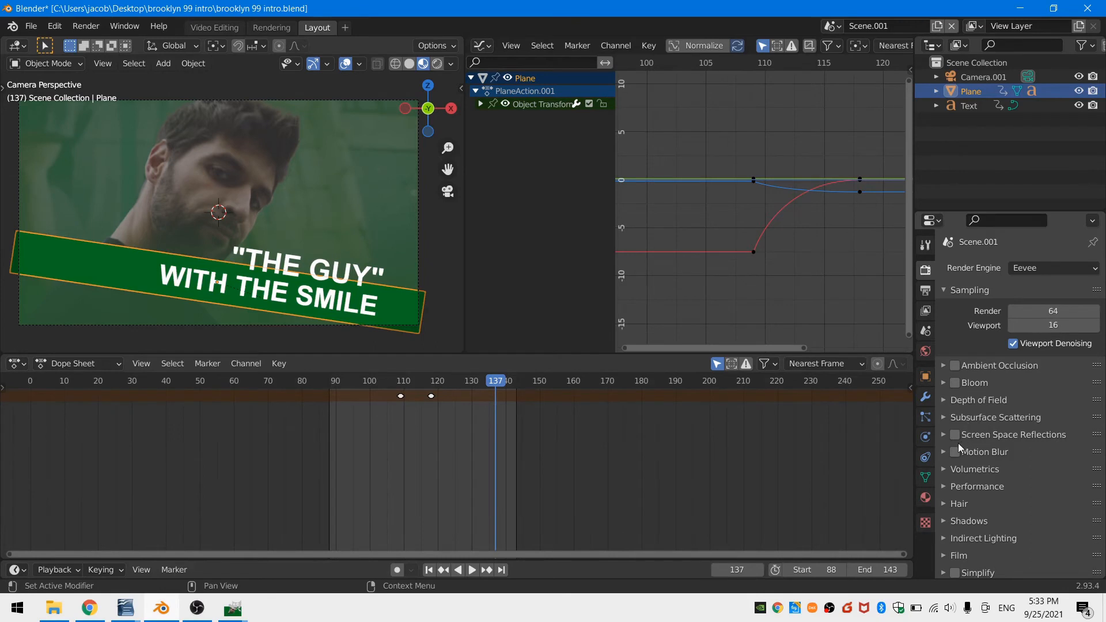
Enable screen space reflections, motion blur and transparent film in the title scene's Render Properties.
click(954, 434)
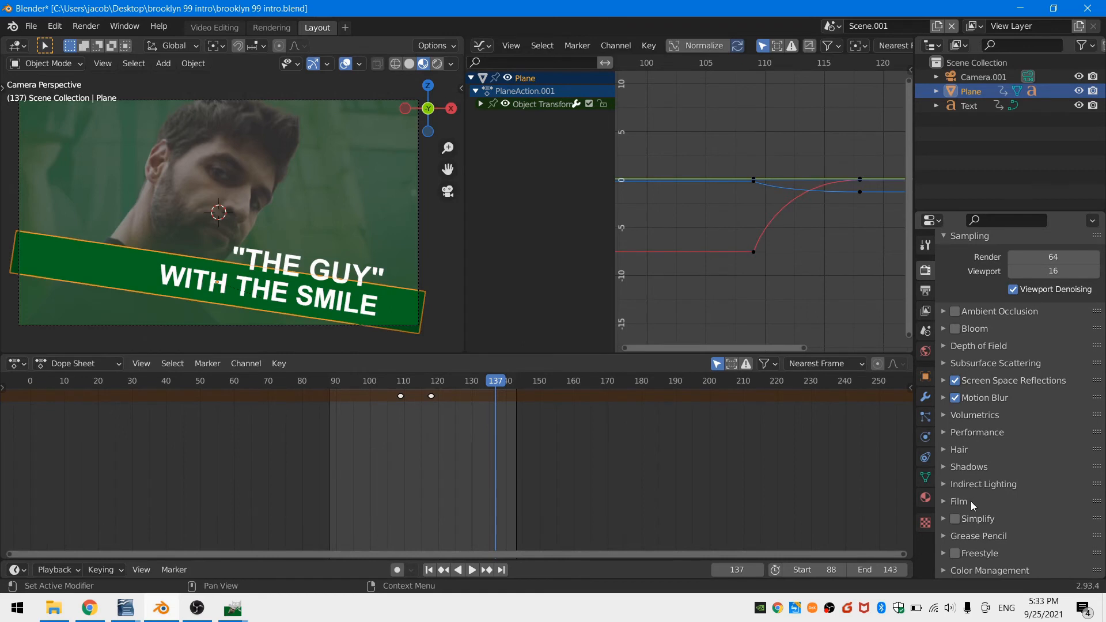
click(959, 501)
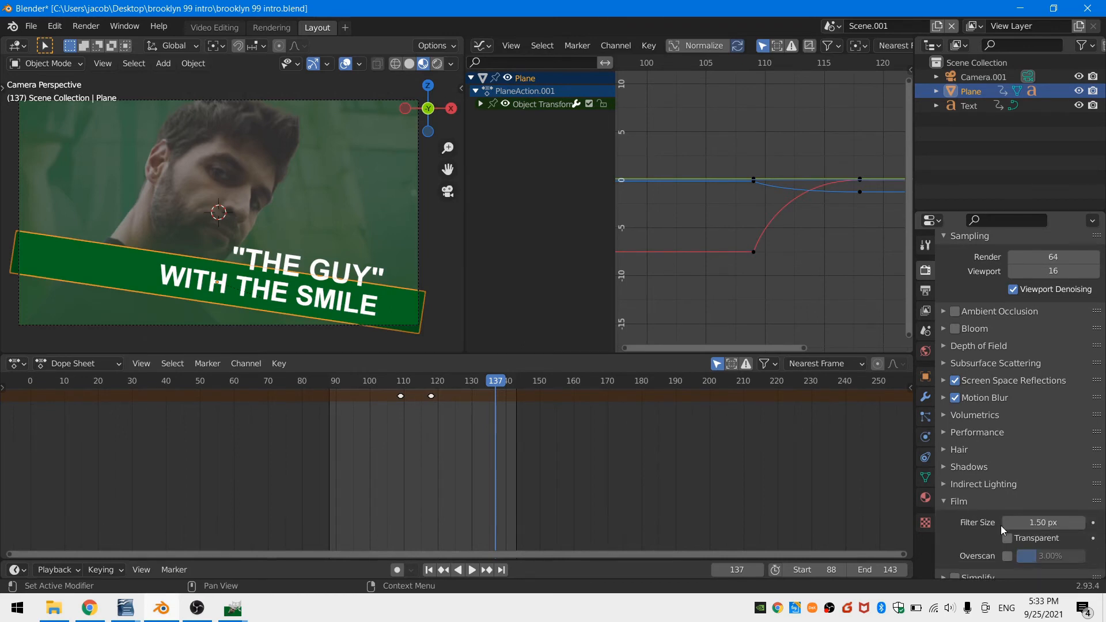
click(1009, 538)
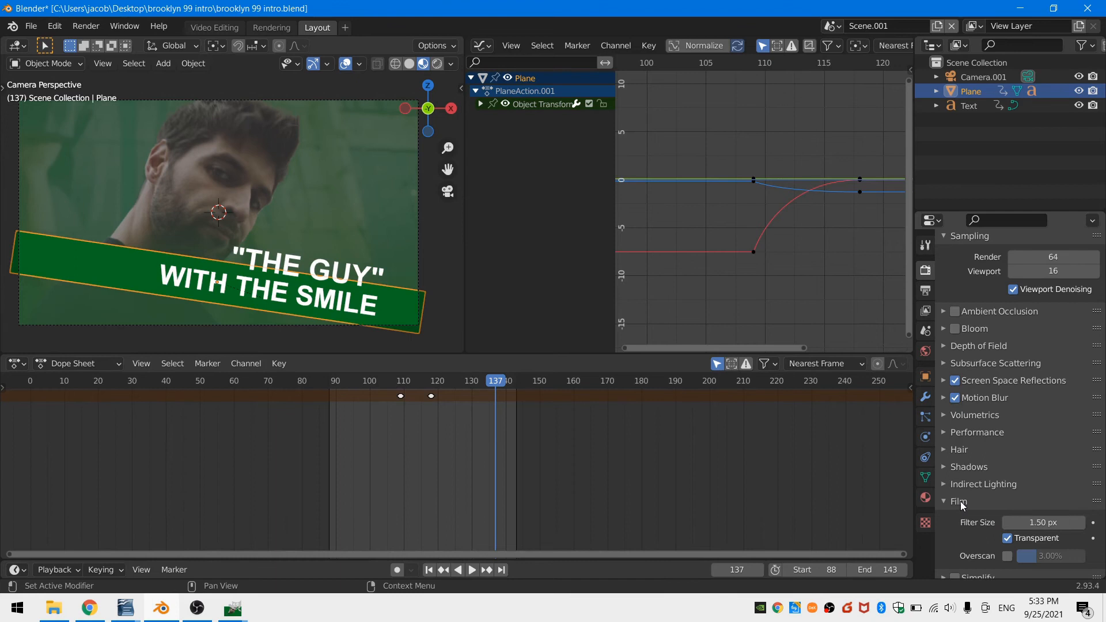
scroll(down, 3)
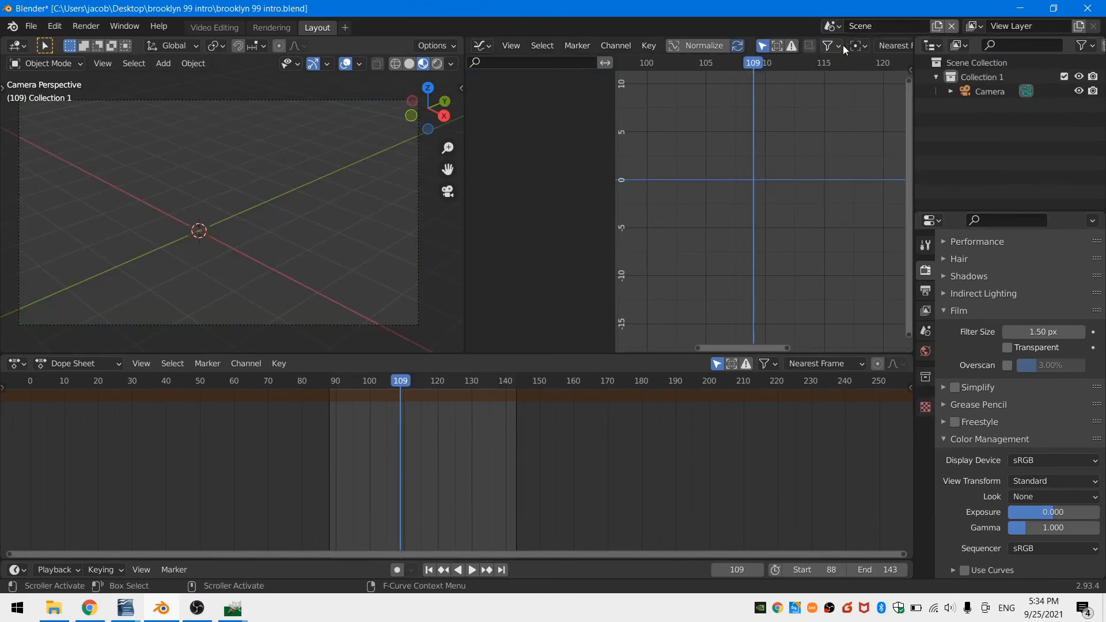
Layer Scene.001 as an Alpha Over strip in Video Editing and render frame 125.
click(214, 28)
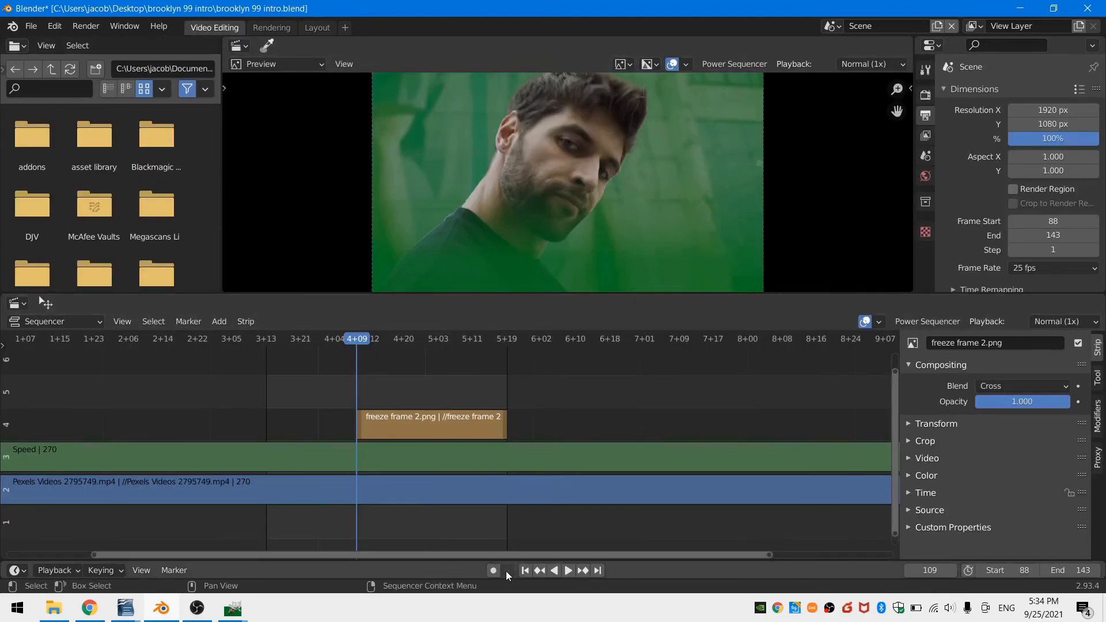
click(267, 339)
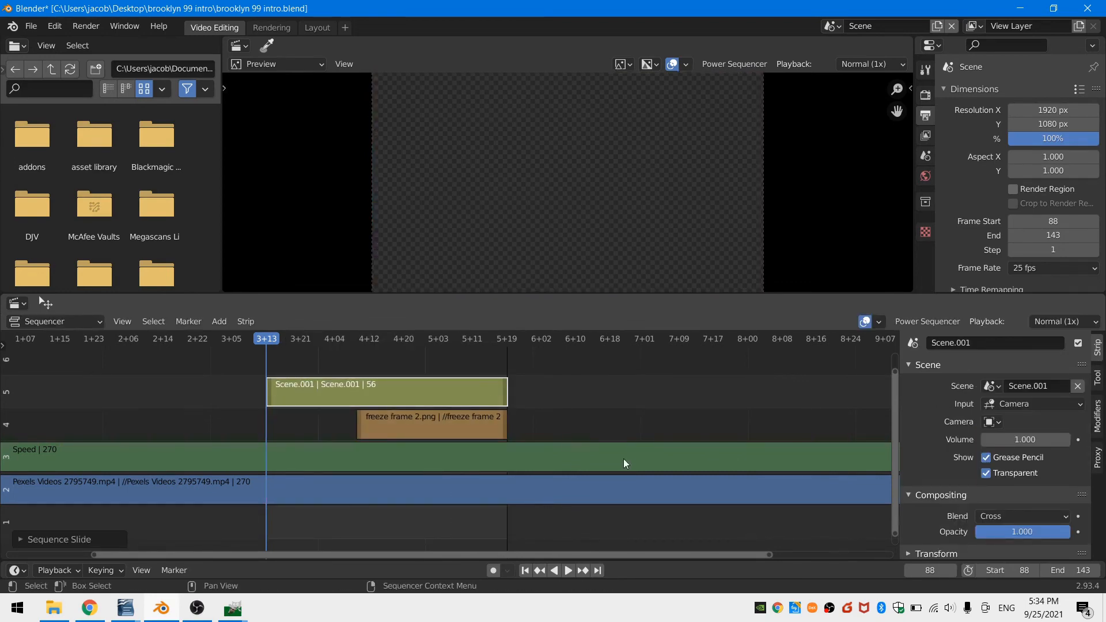
click(1021, 516)
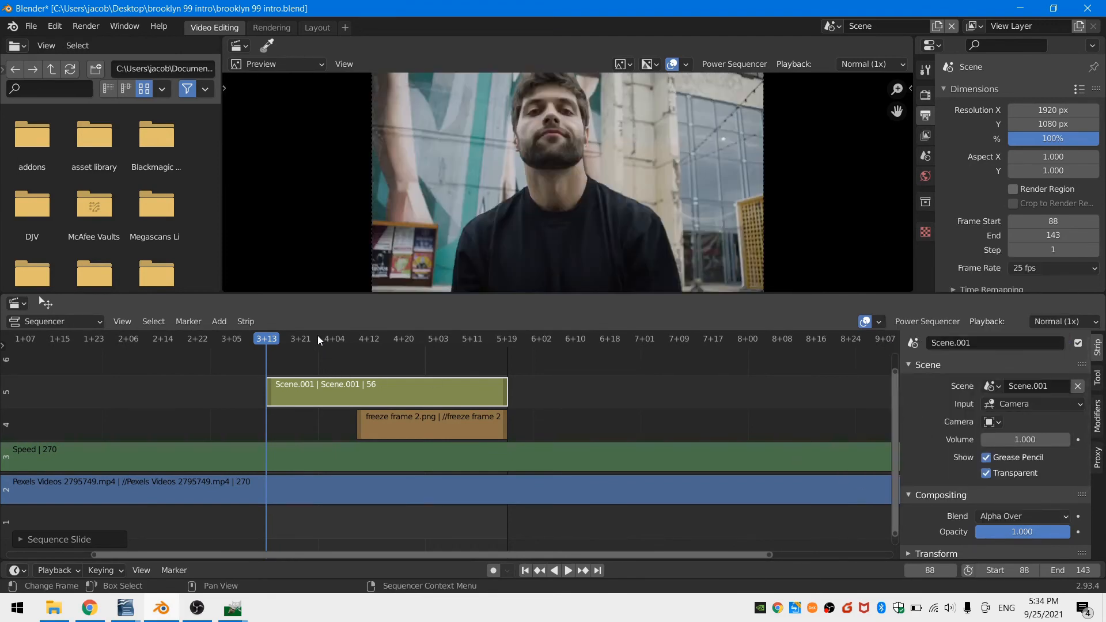
click(426, 339)
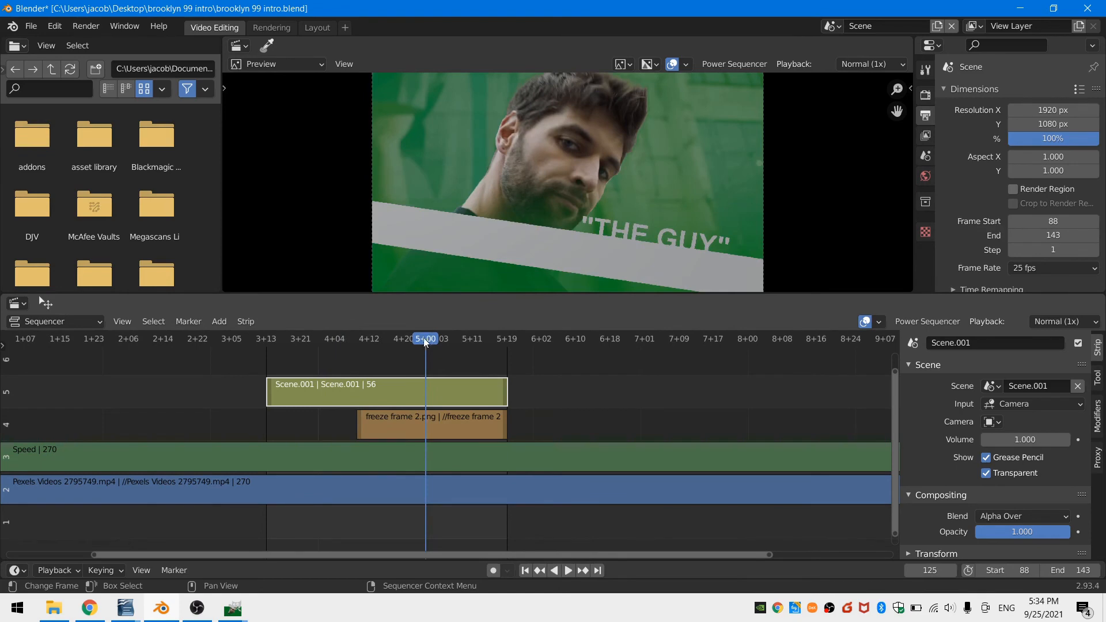
click(271, 27)
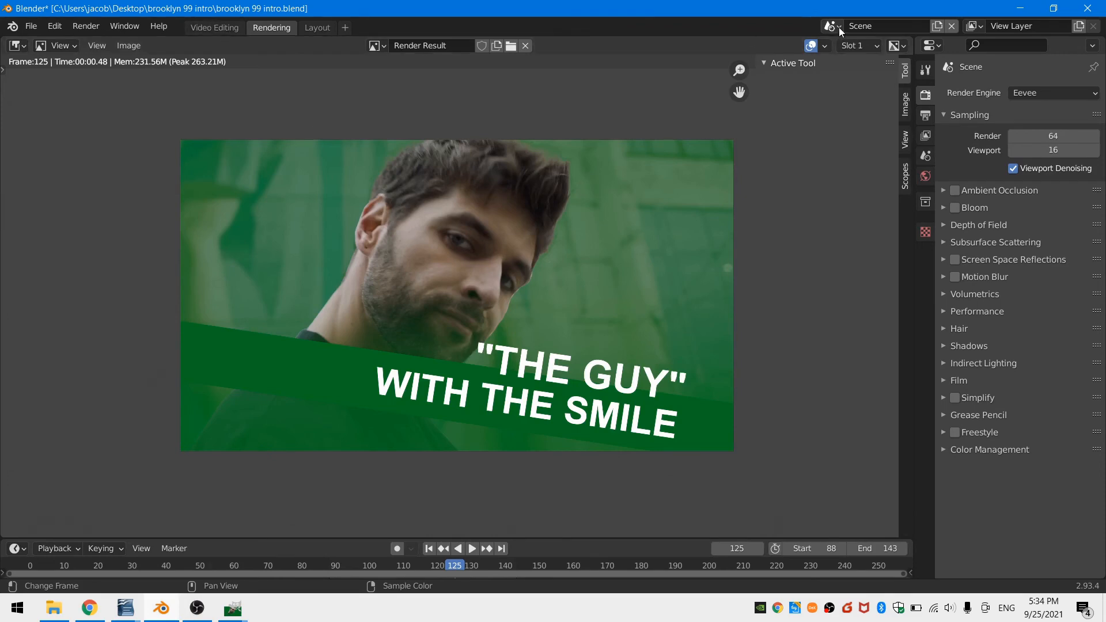
Cycle through the Layout and Rendering workspaces back to Video Editing.
click(317, 27)
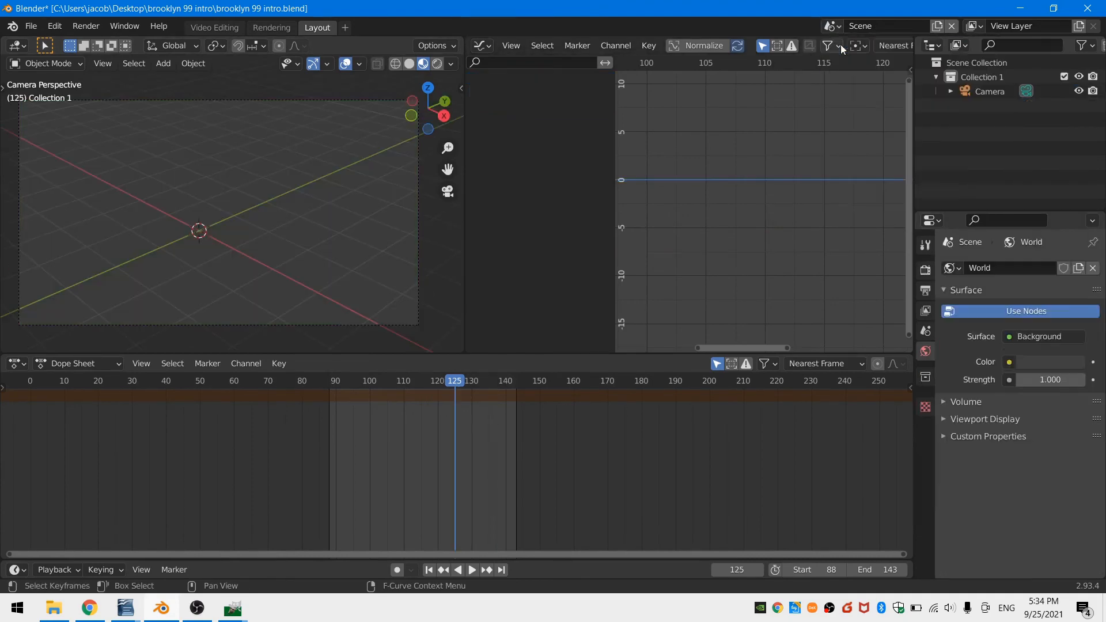
click(271, 27)
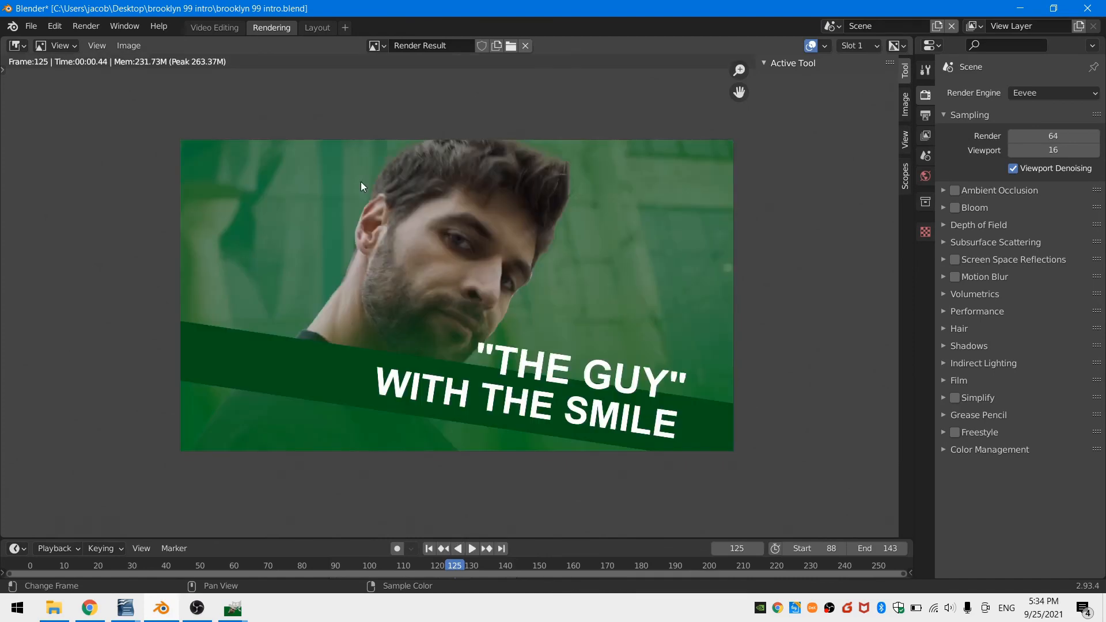
click(214, 27)
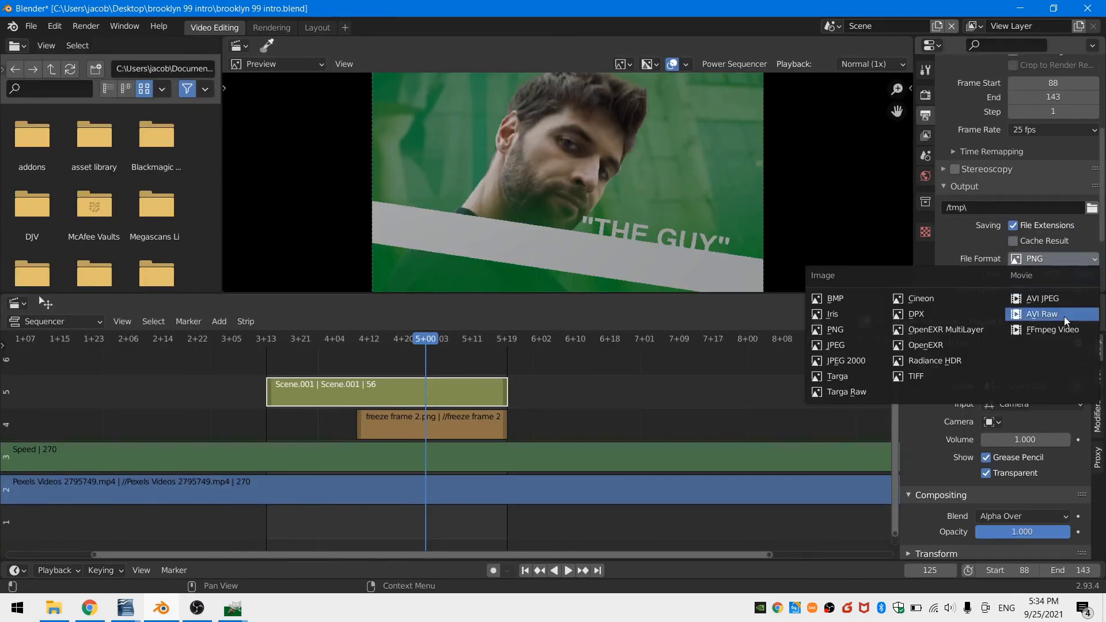
Set the output to FFmpeg video with an MPEG-4 container.
click(1064, 330)
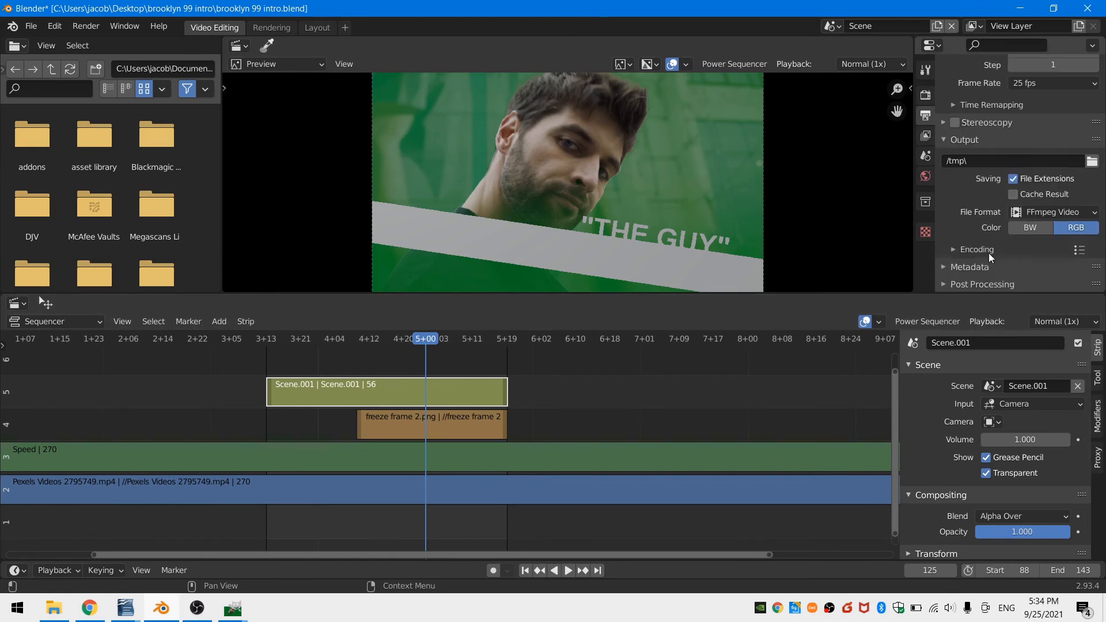
click(1051, 179)
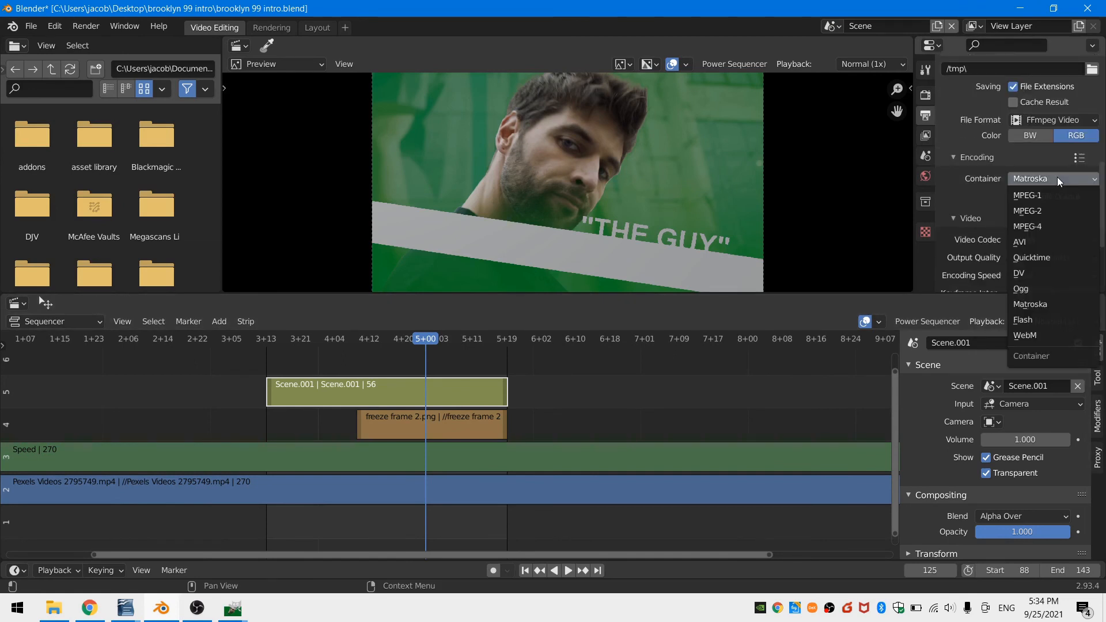
click(1028, 226)
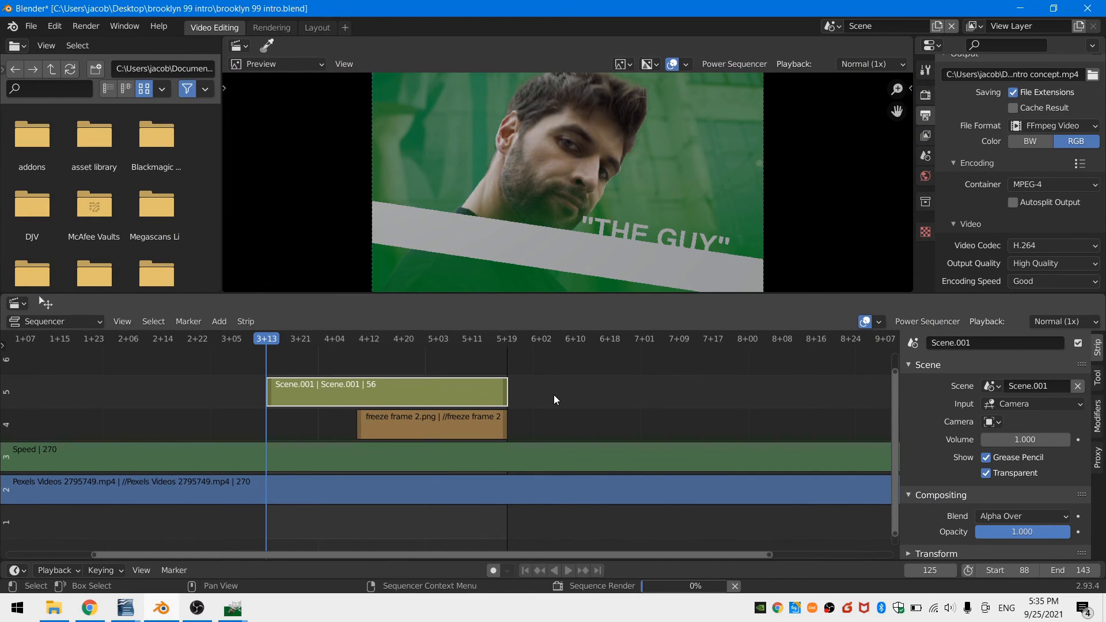
Scrub the sequencer timeline while the MP4 sequence render advances to 65%.
click(305, 339)
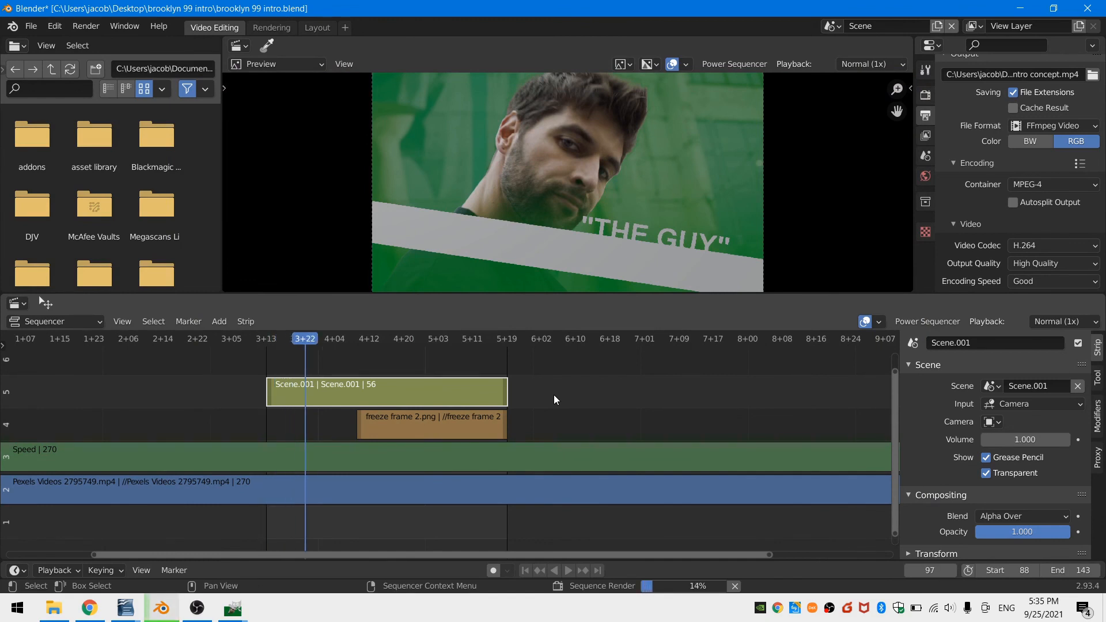
click(347, 339)
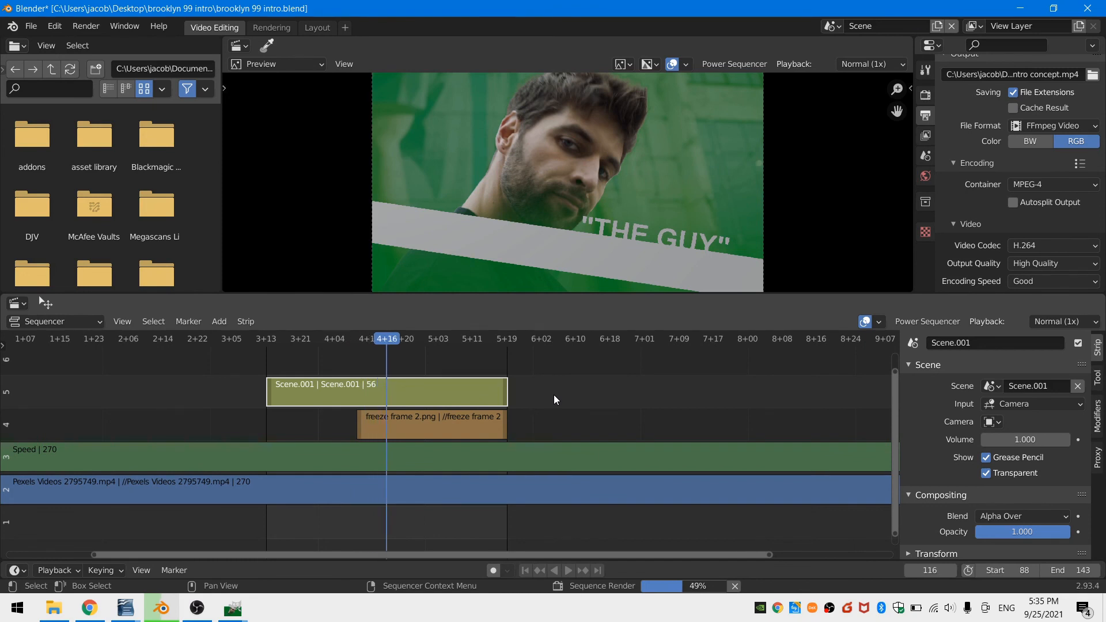
click(422, 339)
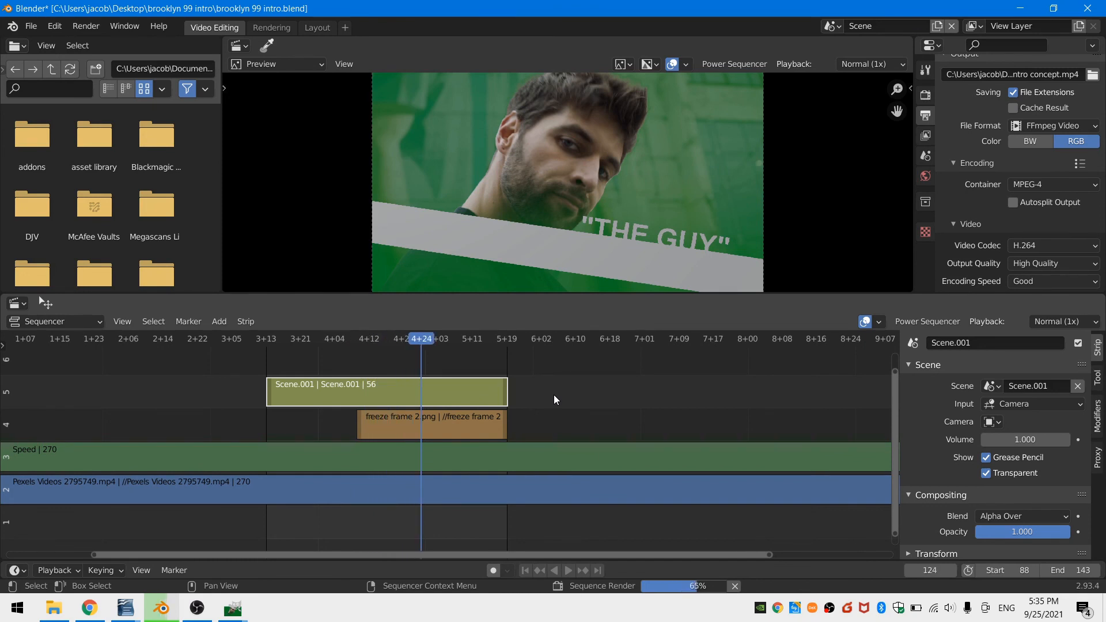